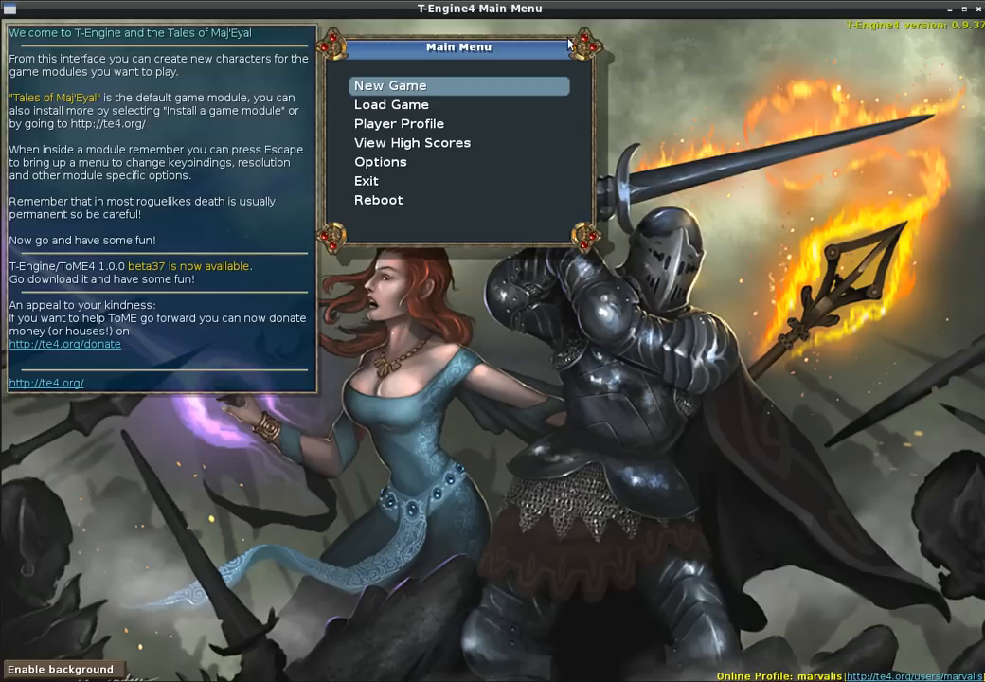
pyautogui.moveTo(38, 106)
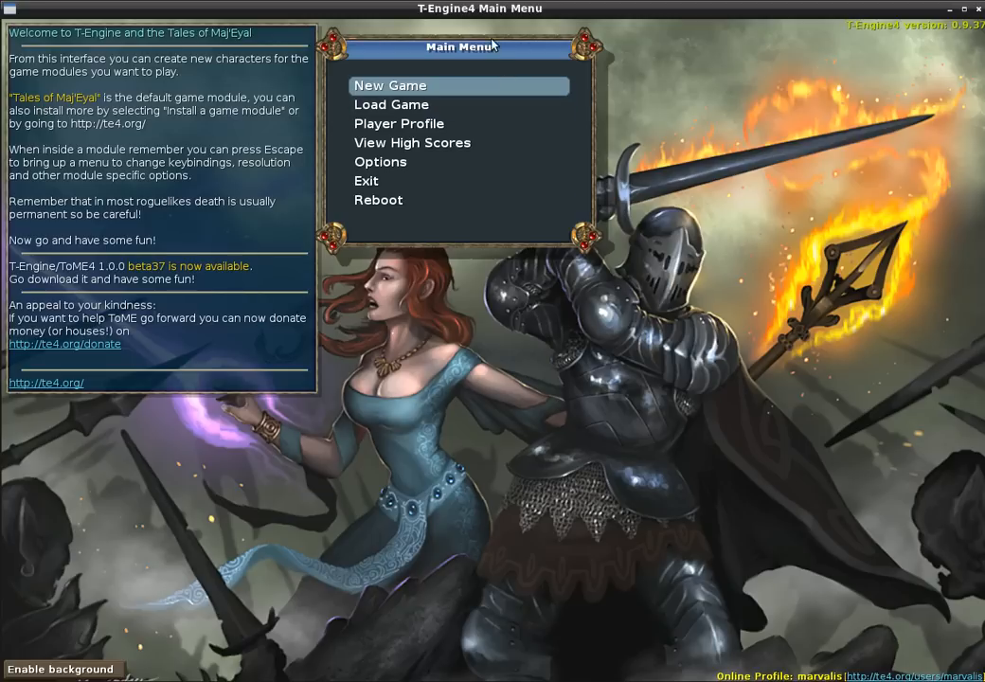
pyautogui.moveTo(477, 19)
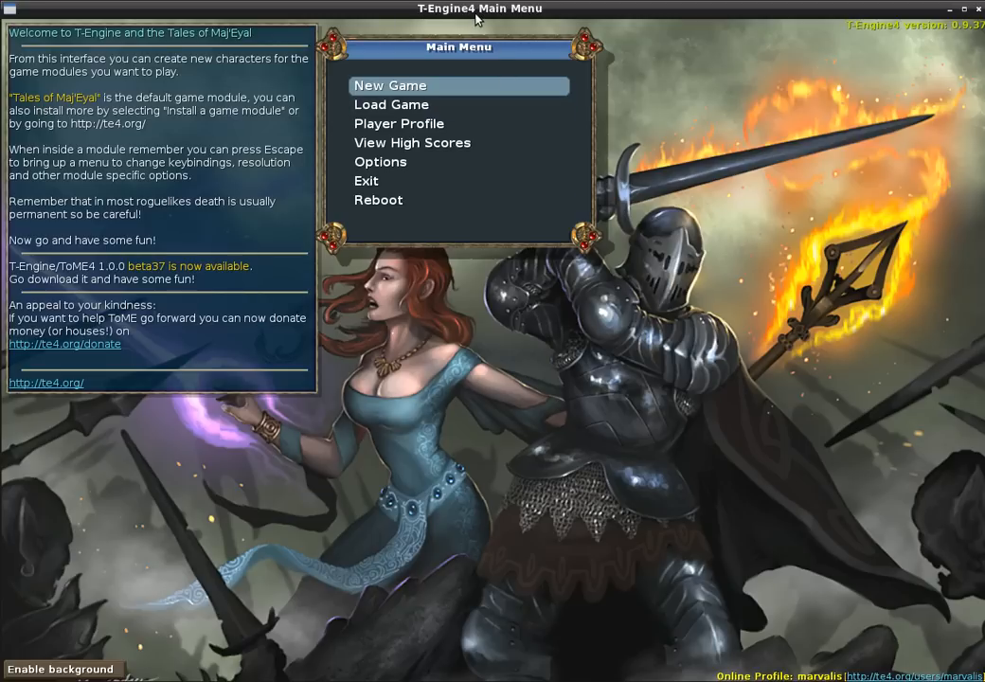
pyautogui.moveTo(473, 64)
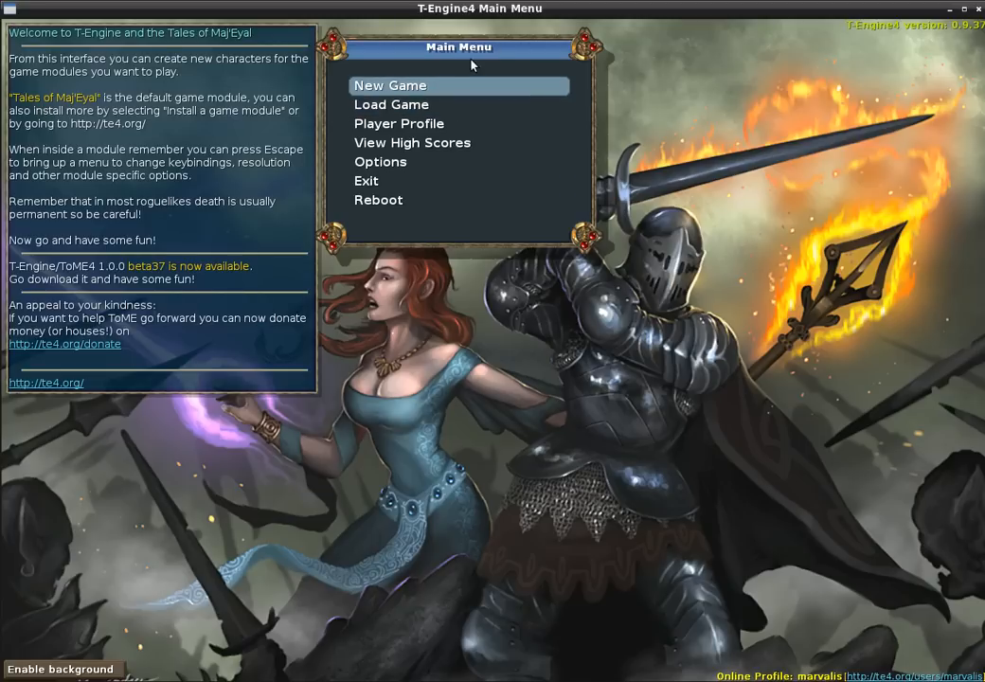
# Begin a new game from the main menu, loading the Tales of Maj'Eyal module
pyautogui.click(390, 85)
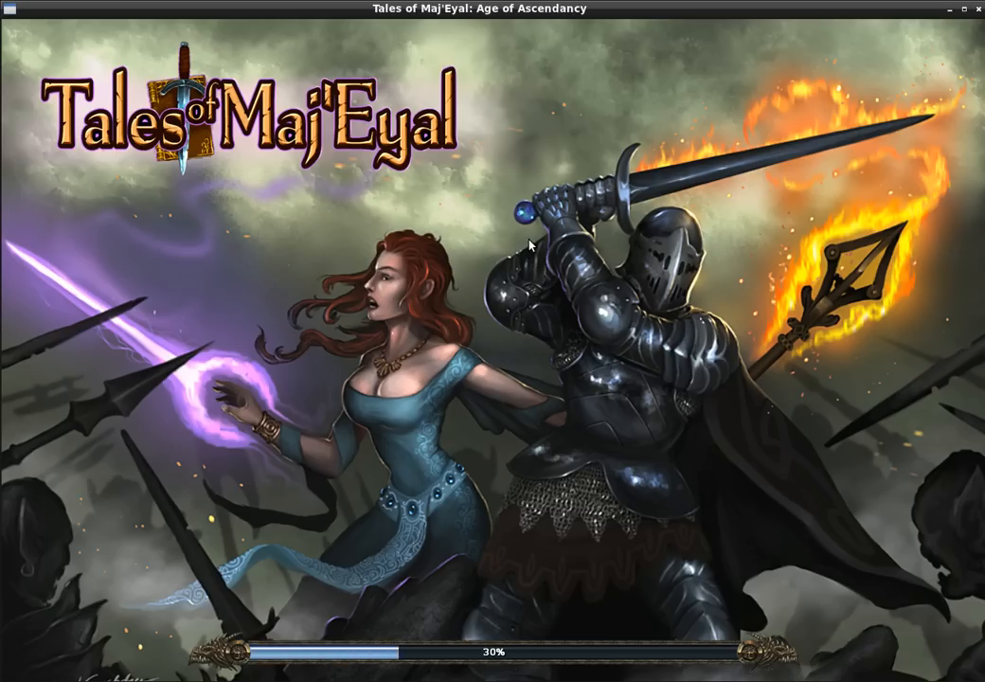
pyautogui.moveTo(519, 235)
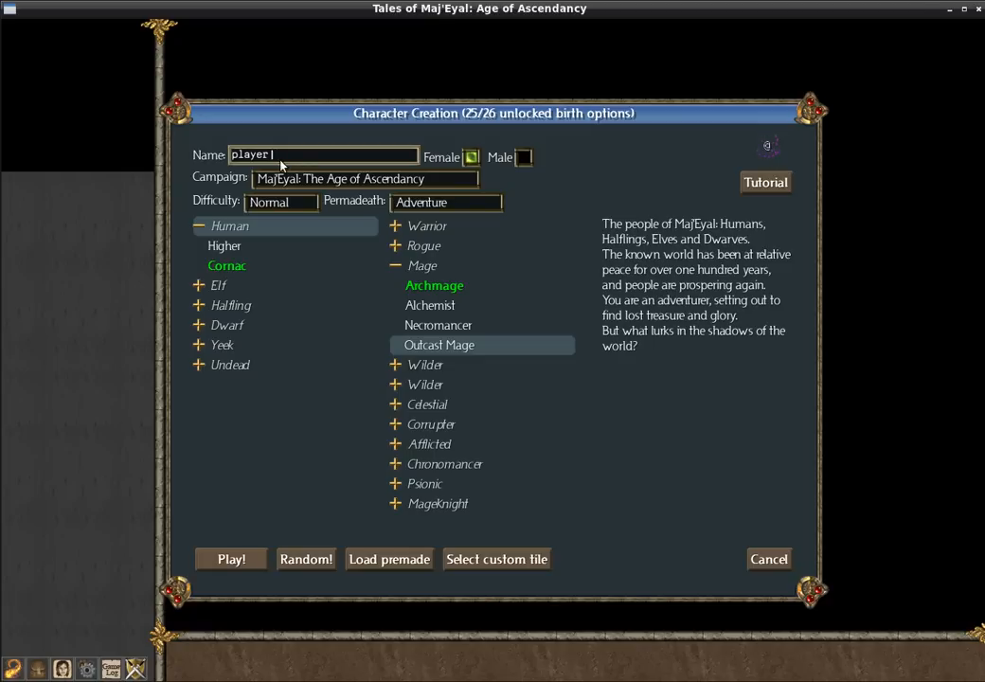
# Replace the default character name player1 with LetsPlayTome
pyautogui.press('BackSpace')
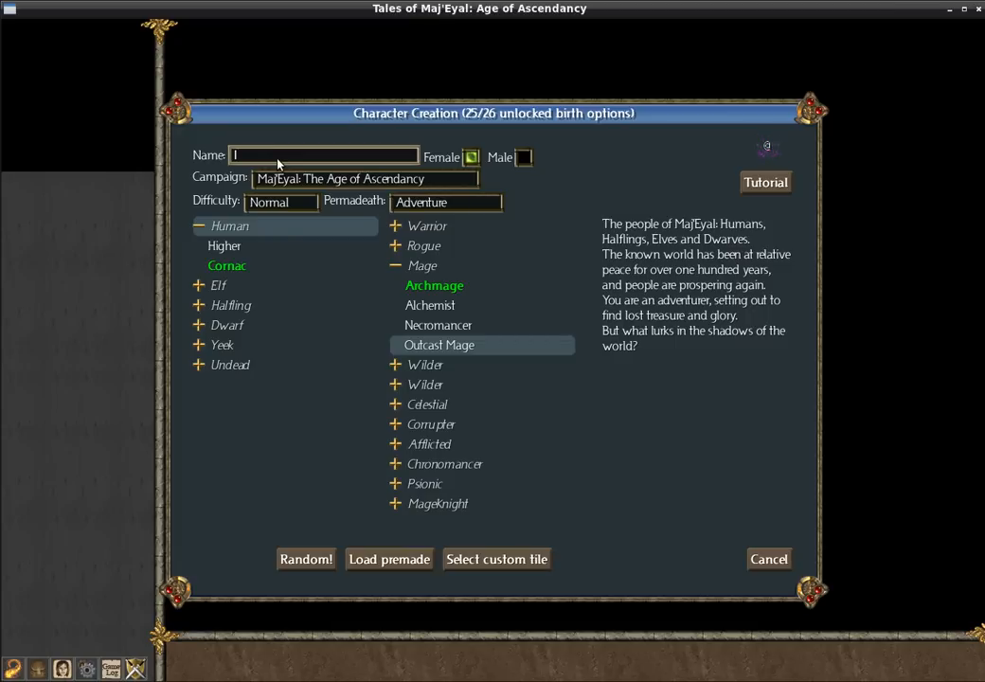
pyautogui.write('LetsPlayTome')
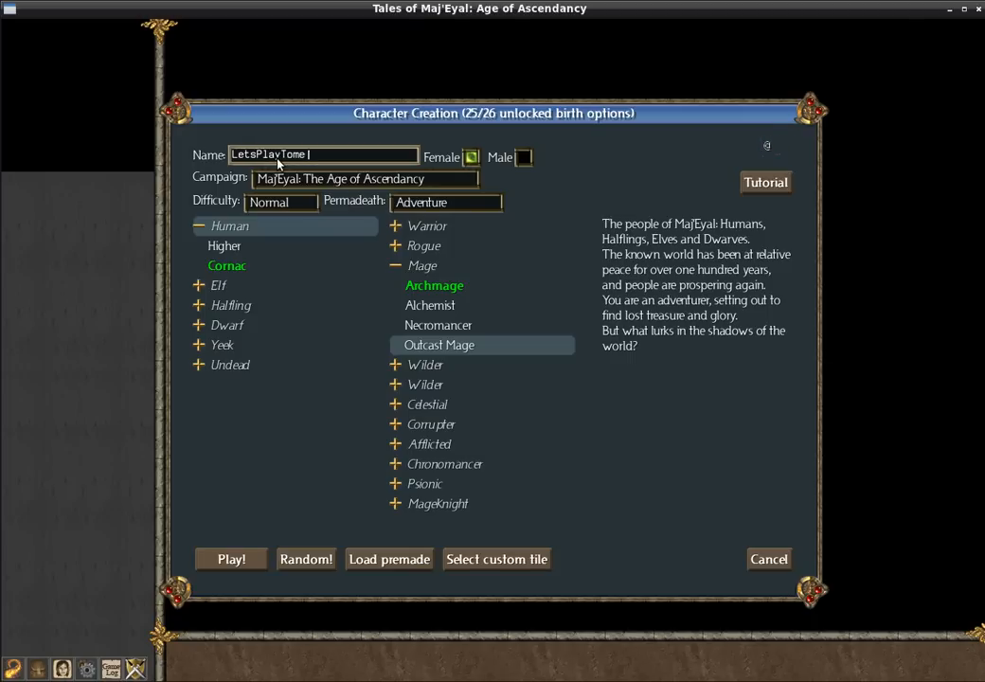
# Start playing as LetsPlayTome, overwriting the existing same-named character
pyautogui.click(231, 559)
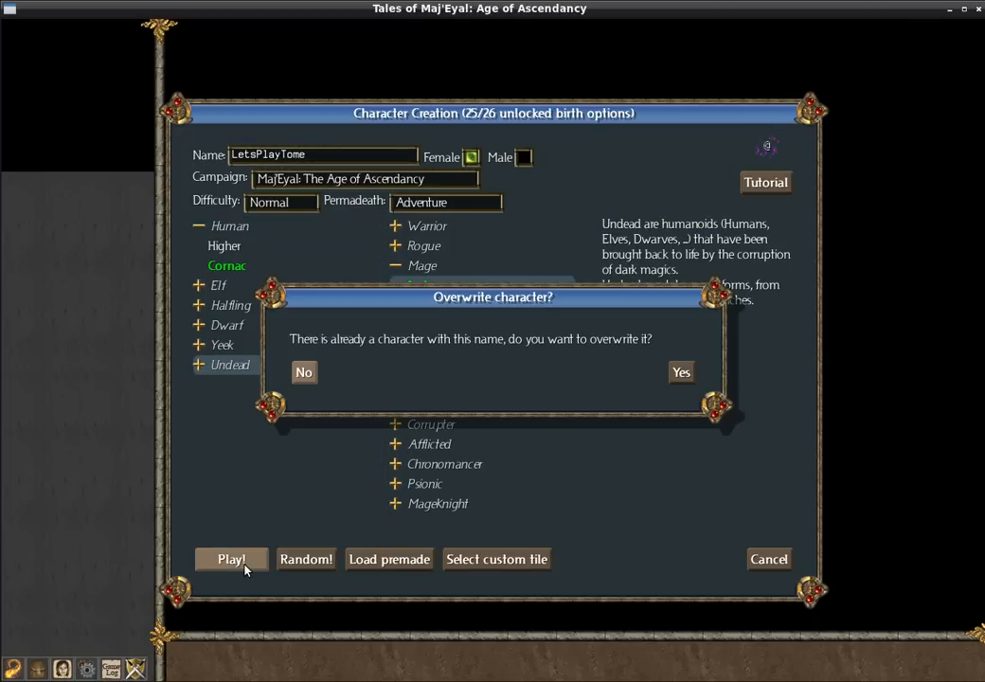
pyautogui.click(680, 371)
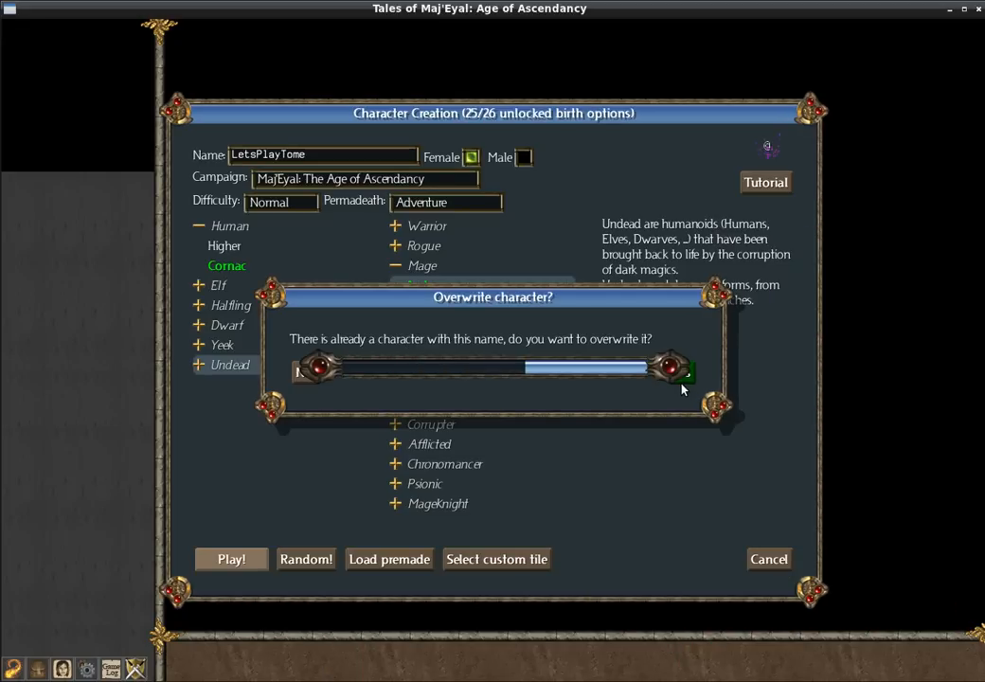
pyautogui.click(672, 368)
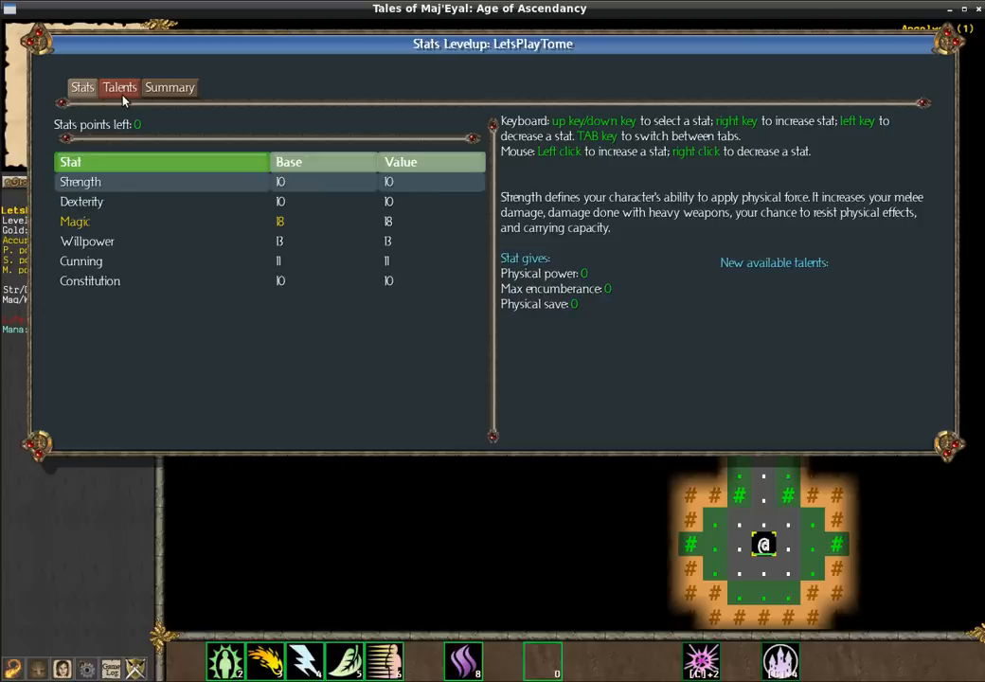
# Review the Flame, Arcane Power, Manathrust and Manaflow talent details
pyautogui.click(119, 87)
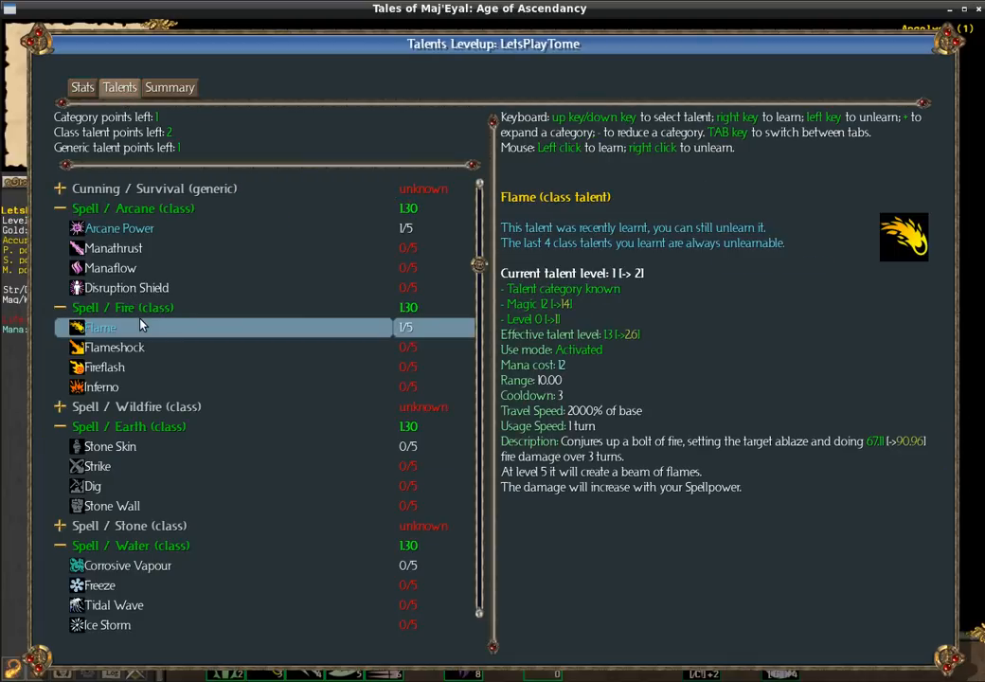
pyautogui.click(120, 227)
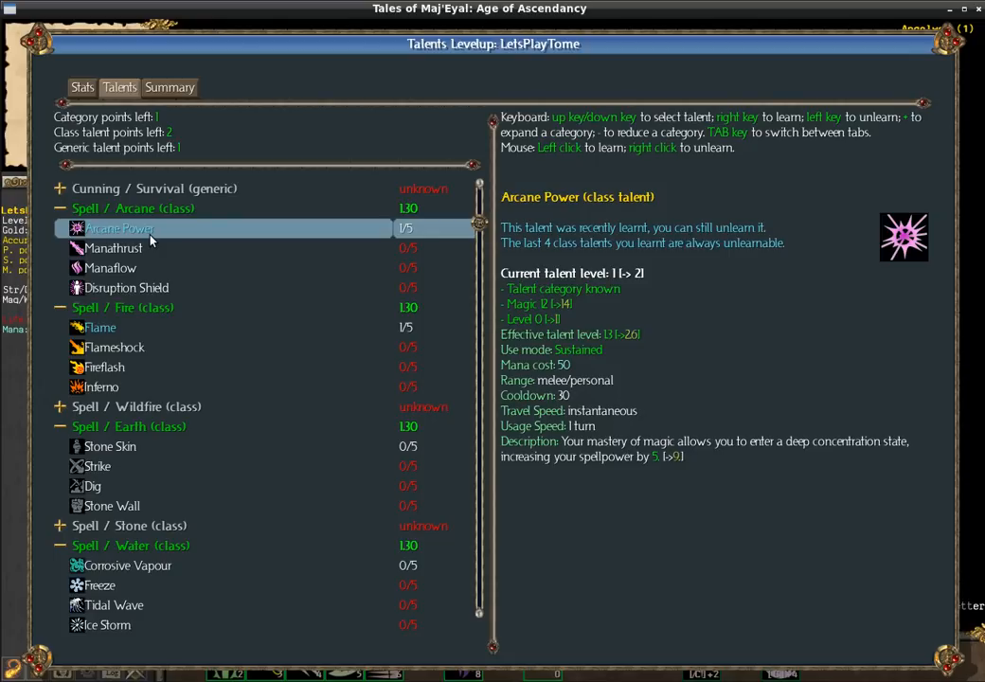
pyautogui.click(114, 248)
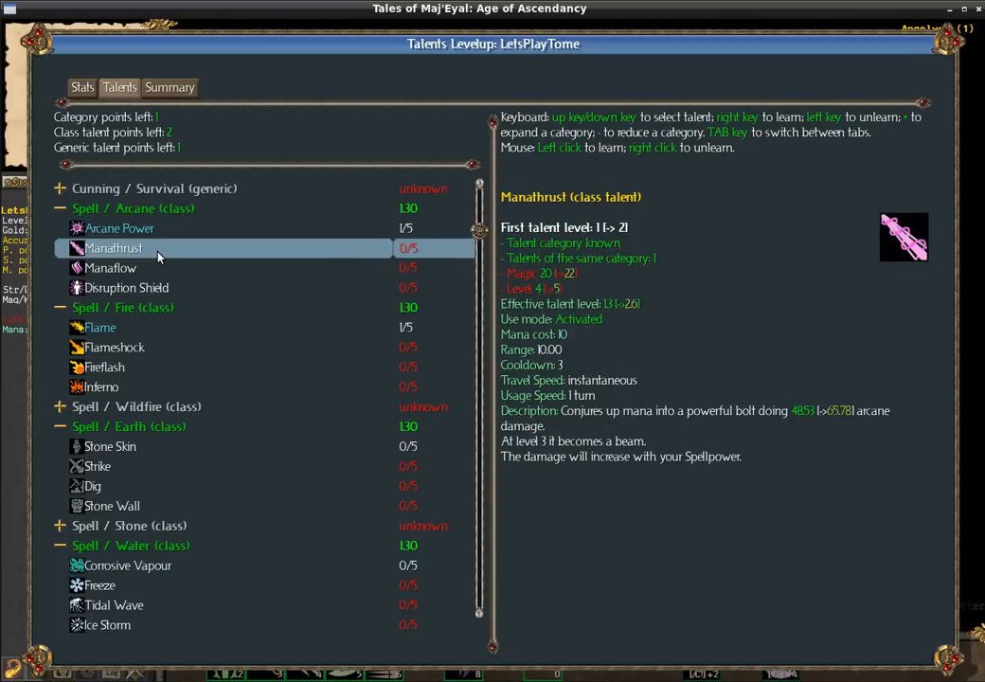
pyautogui.click(120, 228)
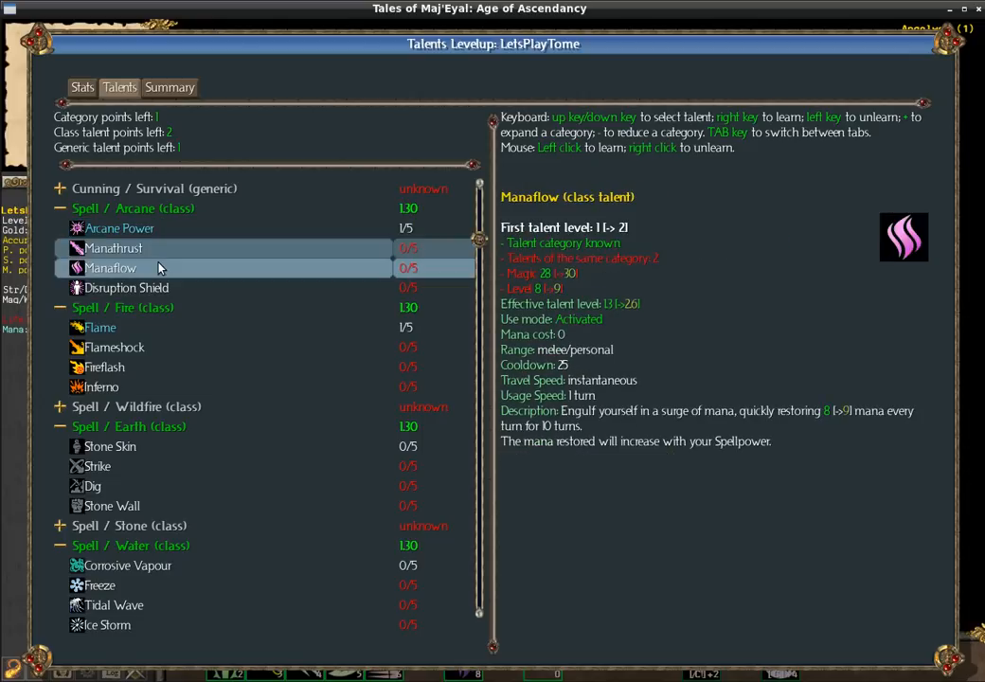
pyautogui.click(117, 227)
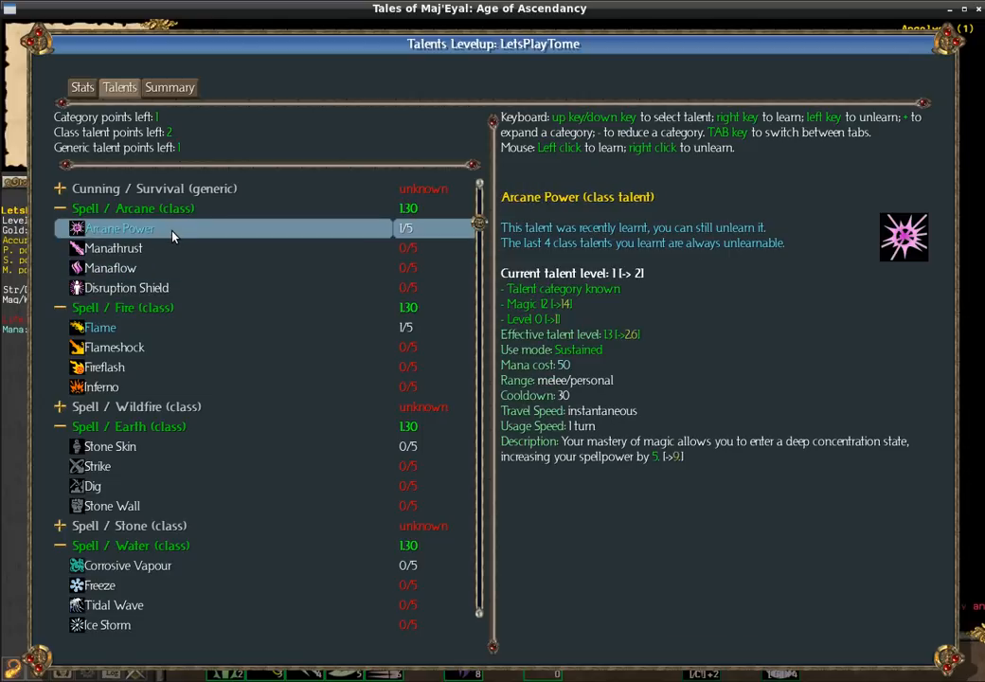
pyautogui.moveTo(235, 234)
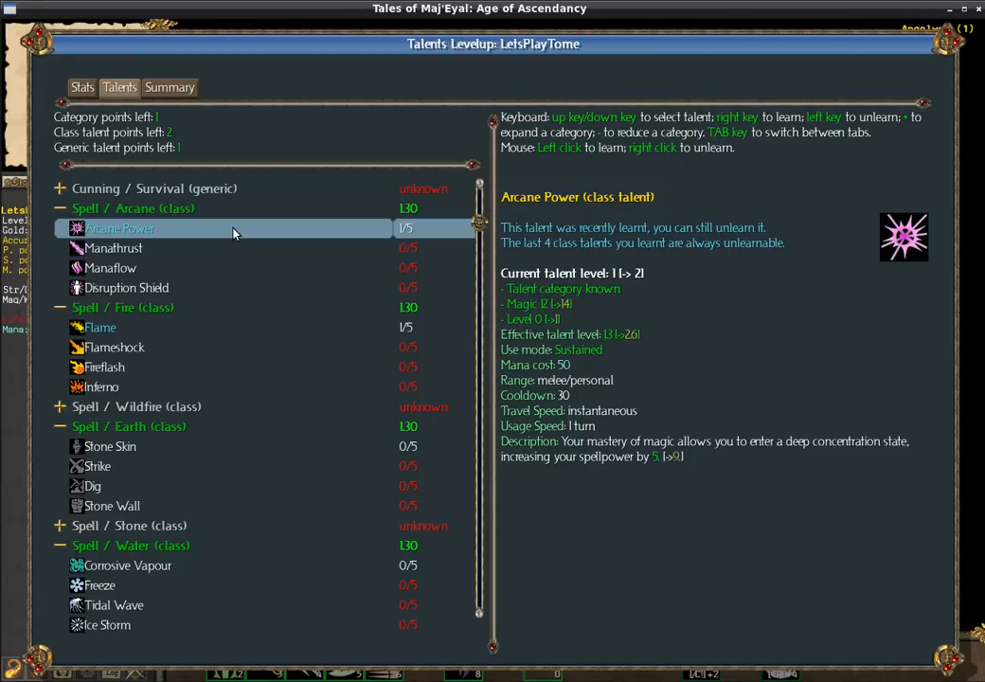
# Unlearn Arcane Power back to 0/5, keeping Flame learned
pyautogui.rightClick(120, 227)
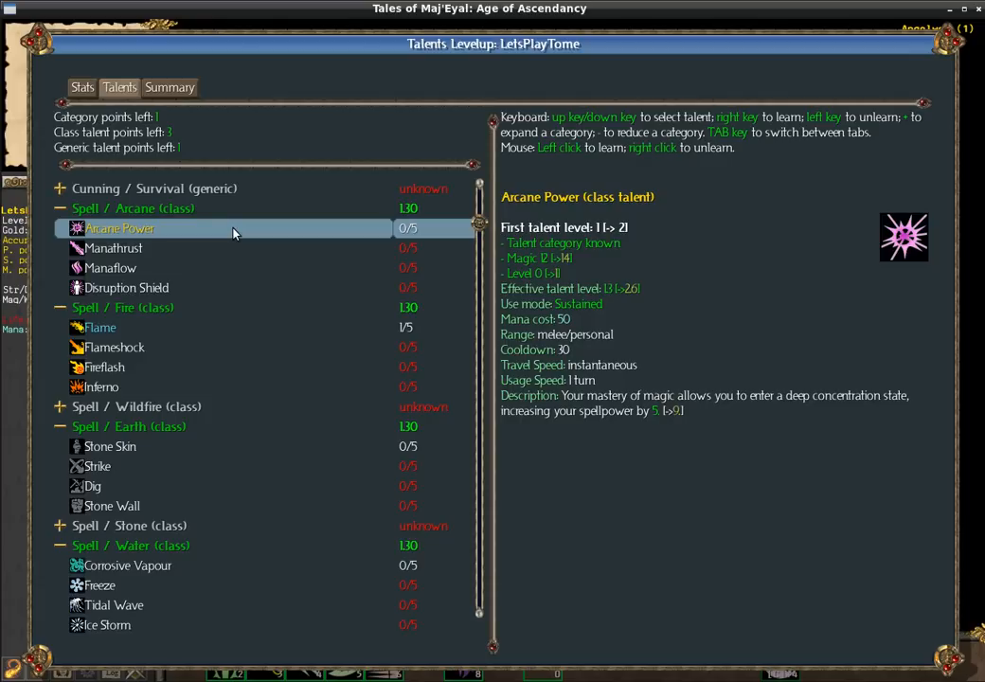
# Raise Flame to level 2 and review Flameshock, Inferno and Chain Lightning
pyautogui.click(99, 325)
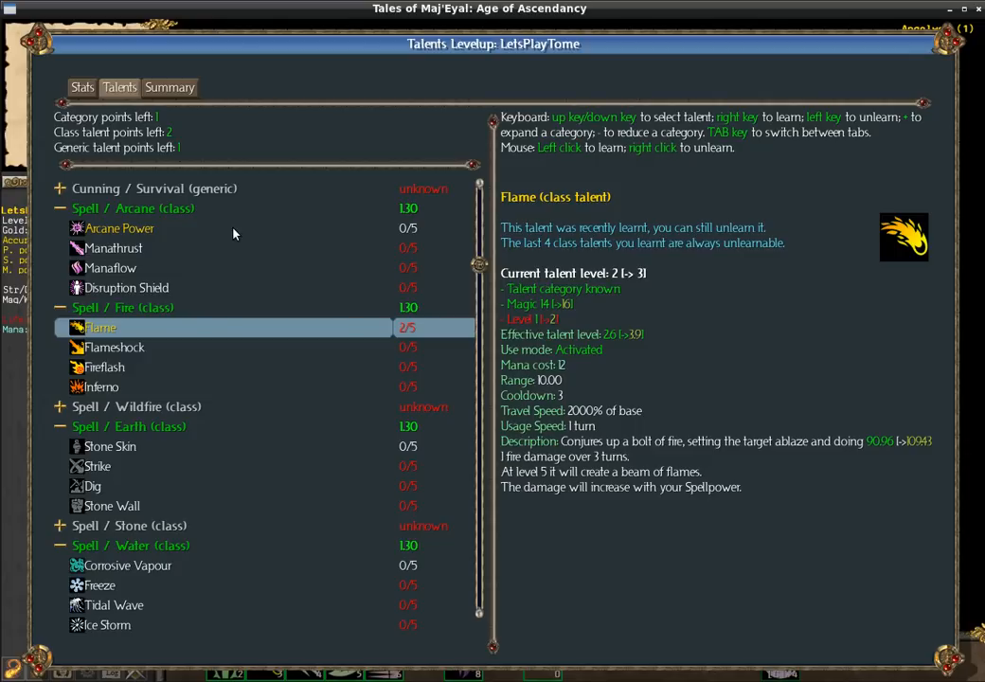
pyautogui.click(113, 346)
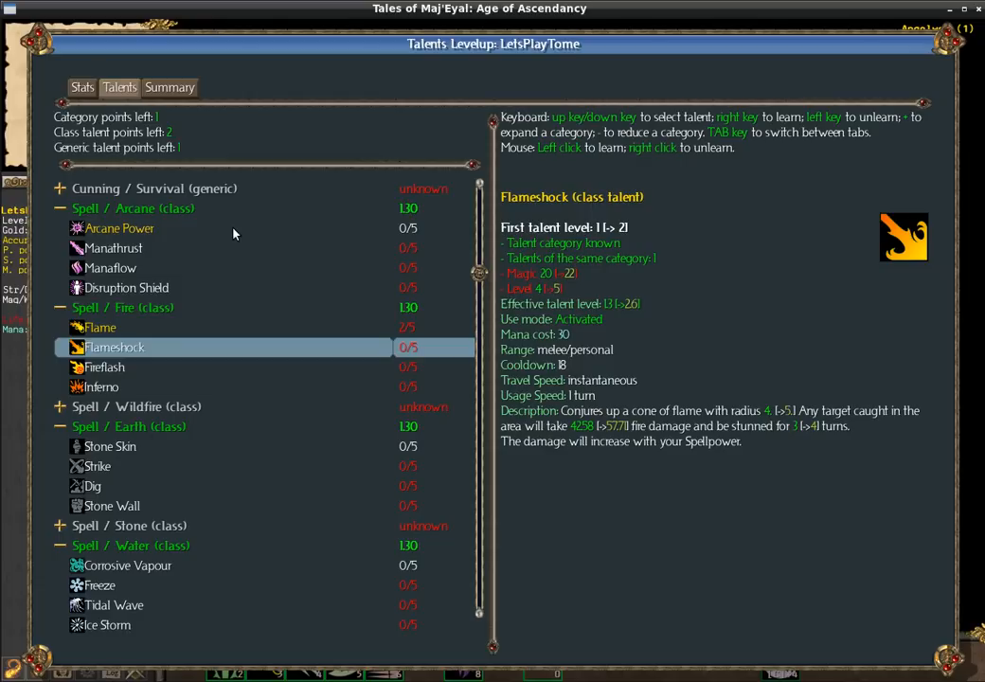
pyautogui.click(103, 386)
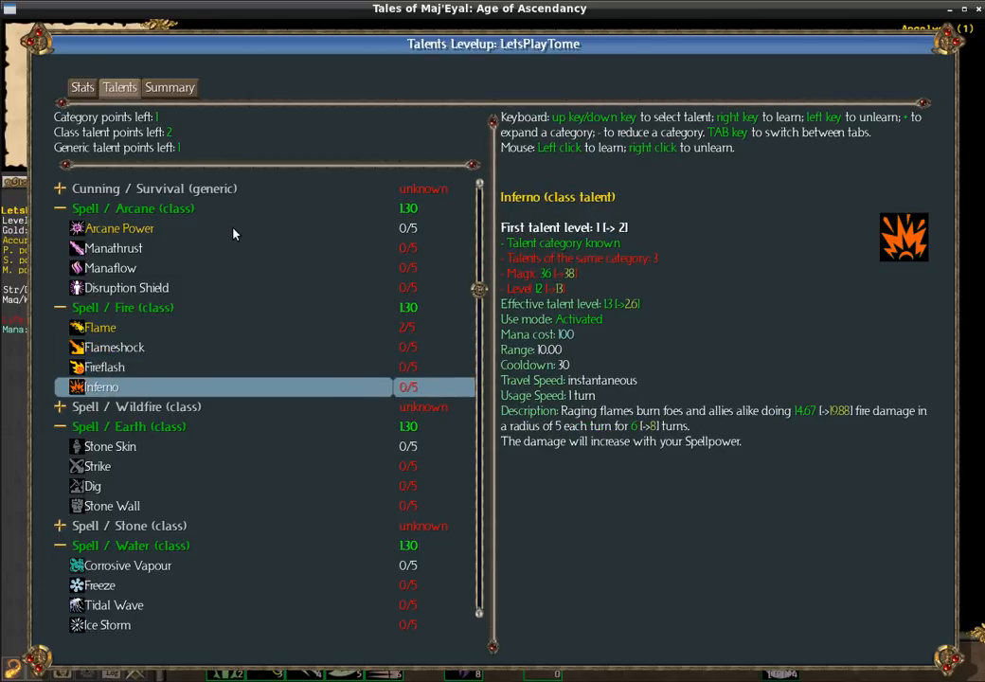
pyautogui.click(91, 485)
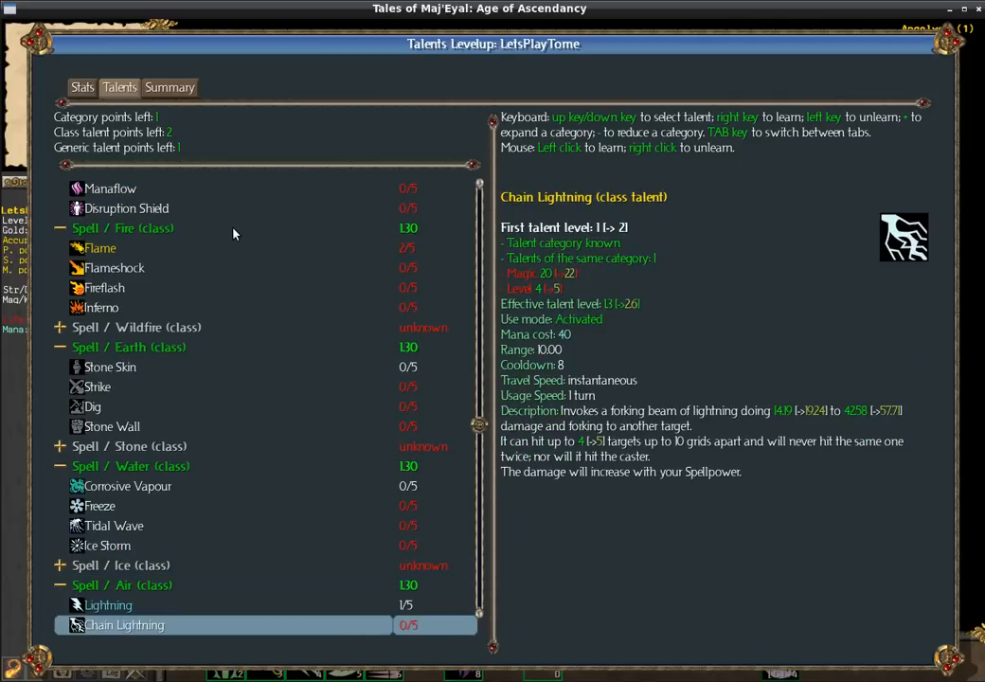
# Learn the Lightning and Heal talents
pyautogui.click(108, 604)
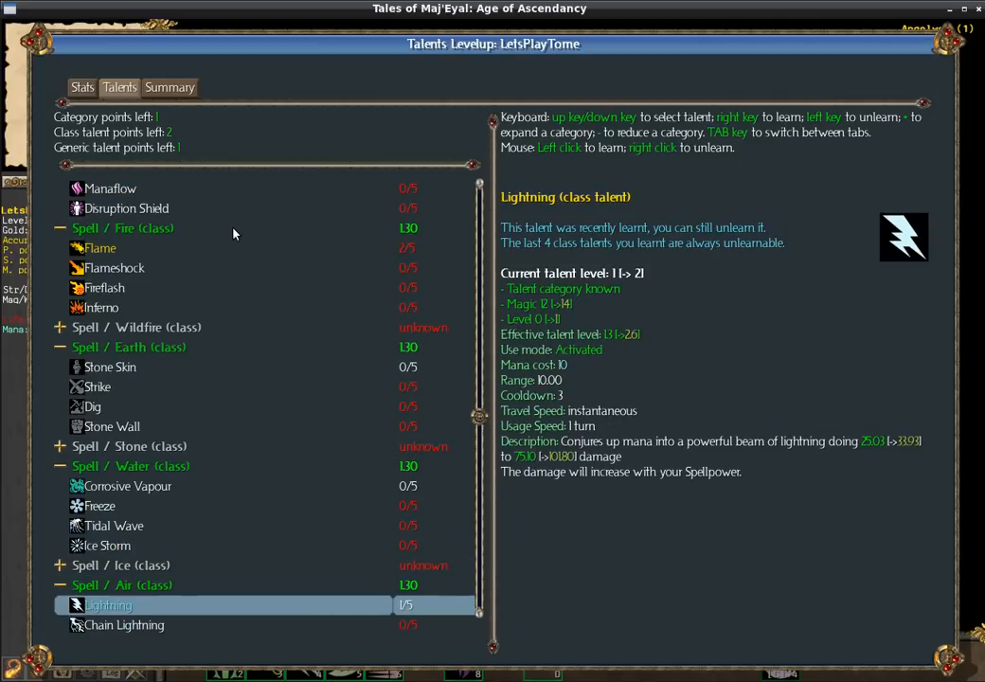
pyautogui.click(110, 606)
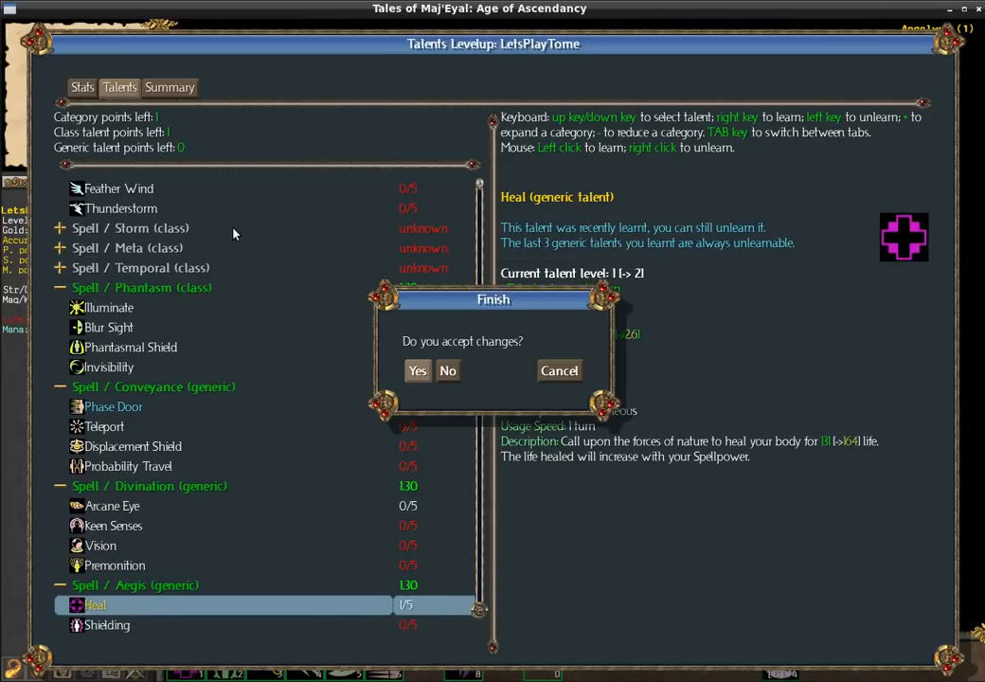
# Accept the talent changes and agree to Archmage Tarelion sending you to the Abashed Expanse
pyautogui.click(416, 370)
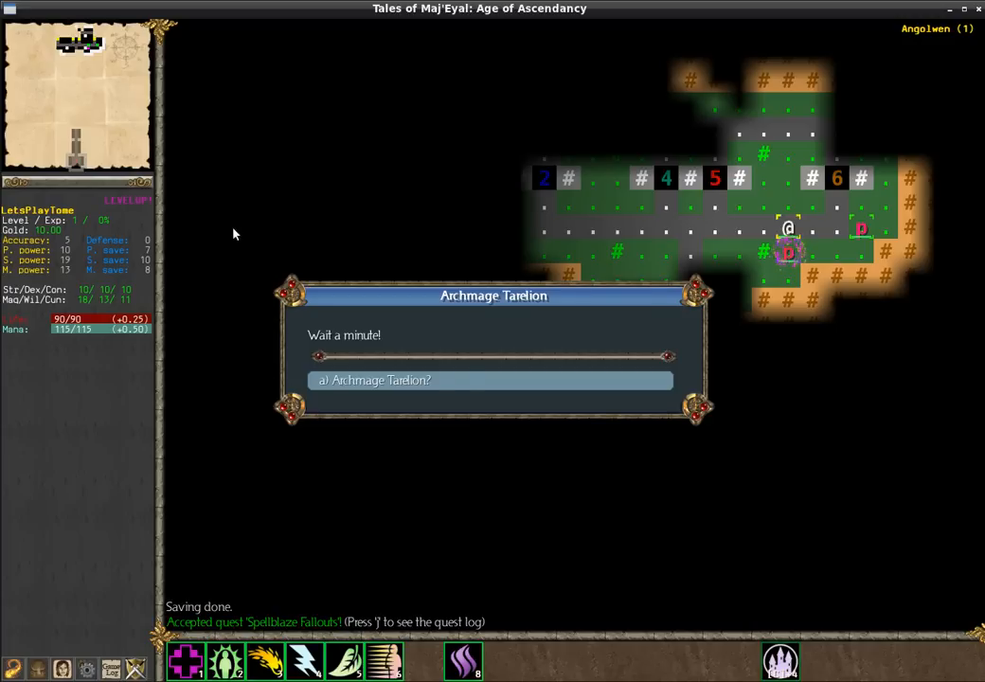
pyautogui.click(490, 378)
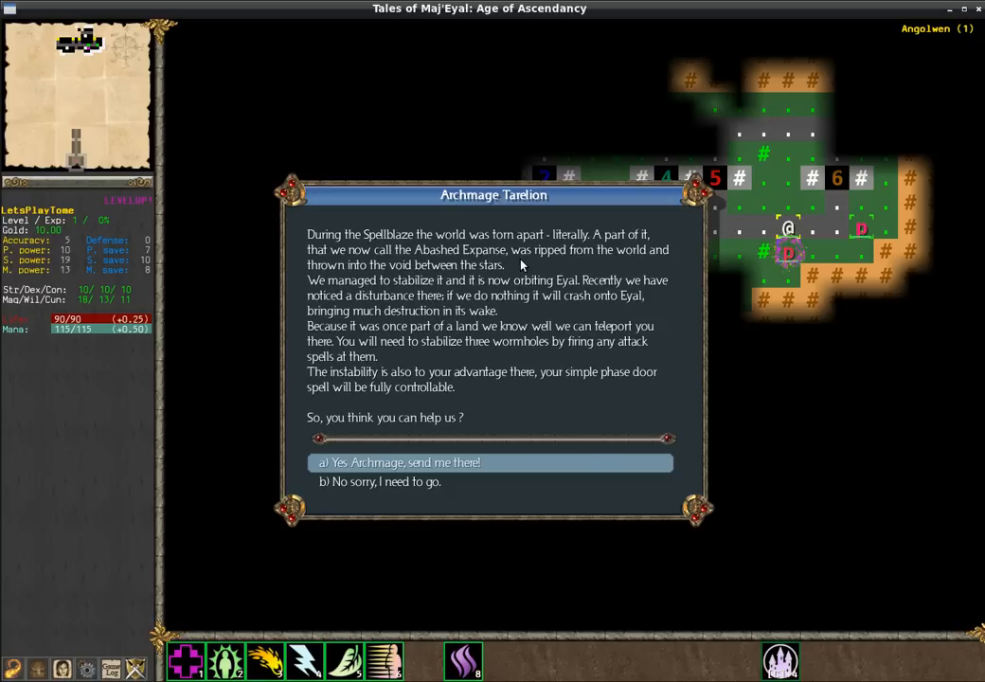
pyautogui.moveTo(351, 299)
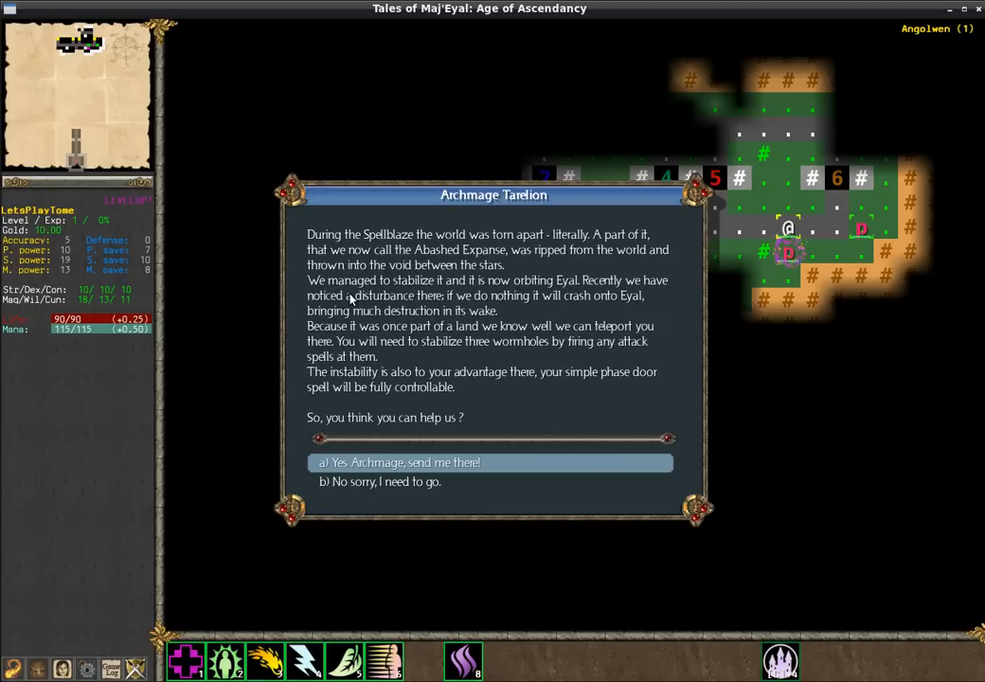
pyautogui.moveTo(560, 344)
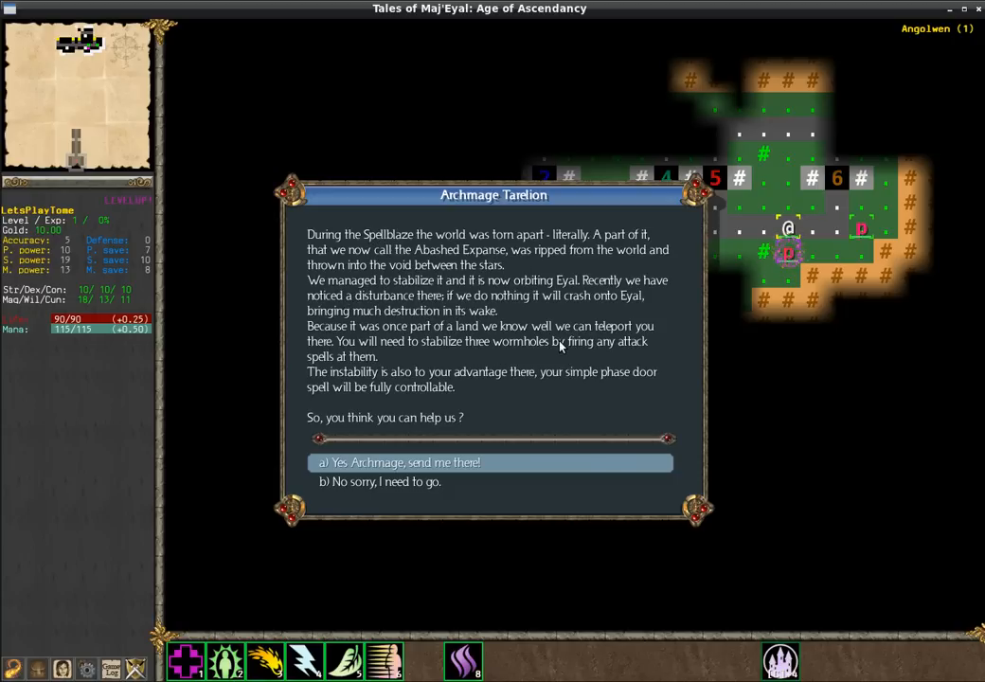
pyautogui.moveTo(628, 348)
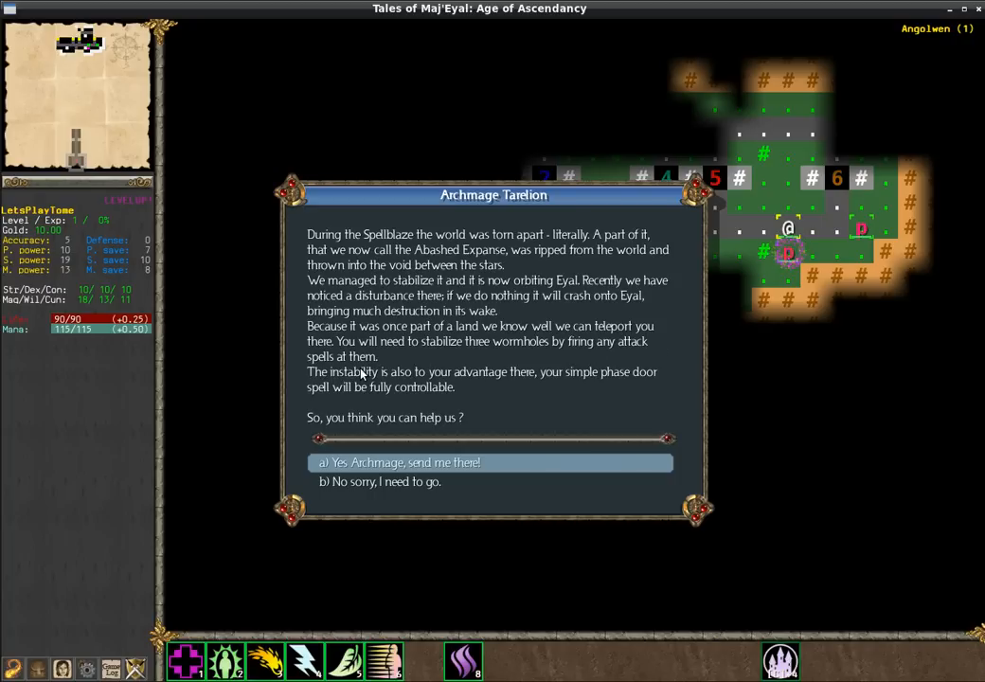
pyautogui.moveTo(351, 470)
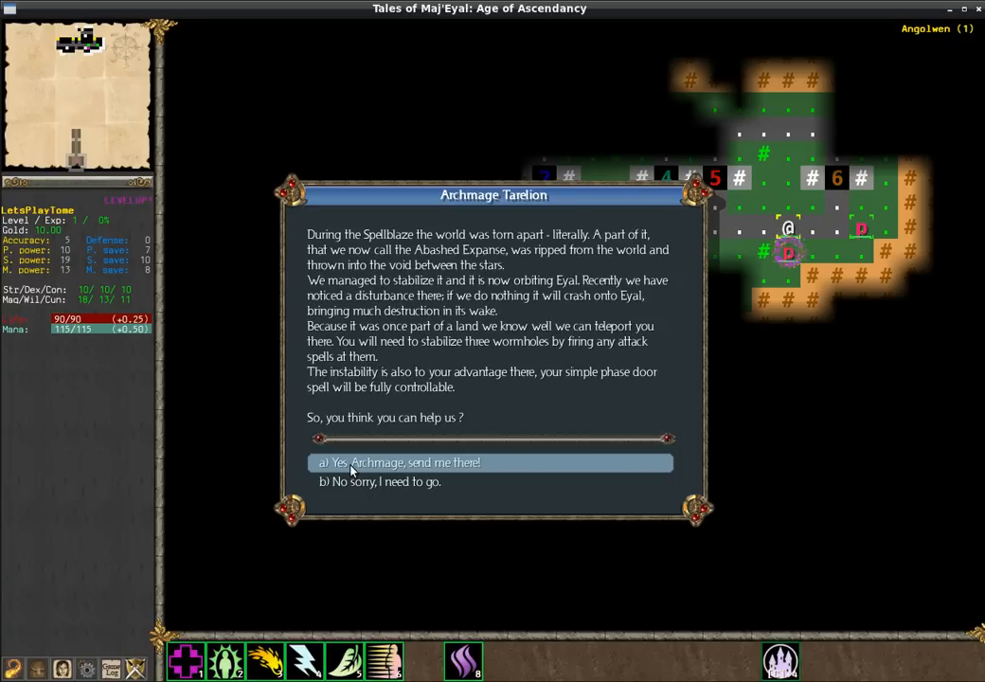
pyautogui.click(398, 462)
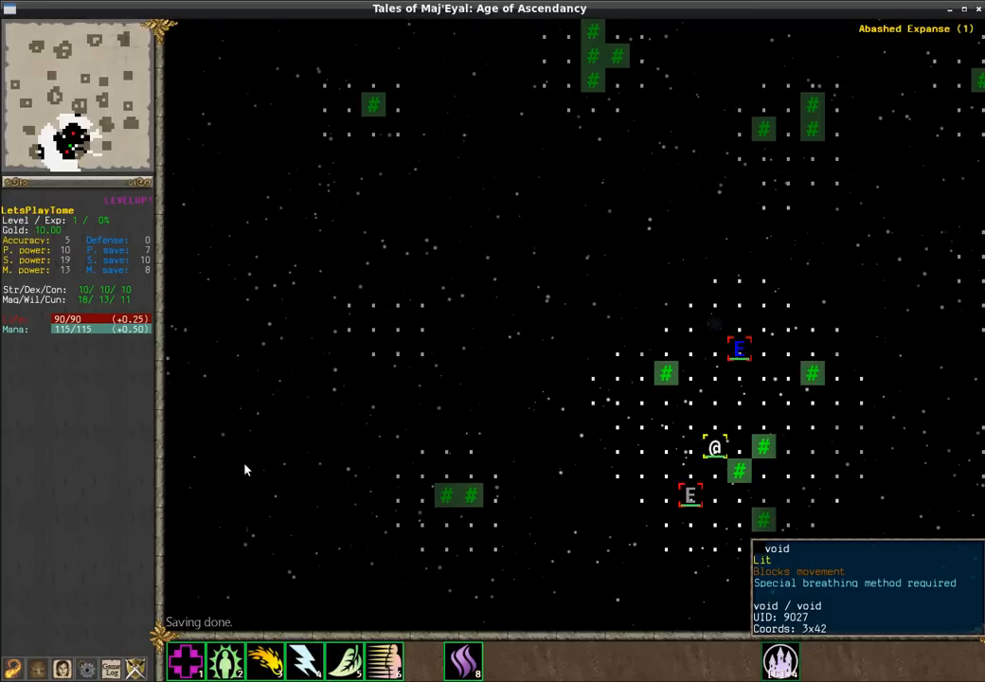
pyautogui.moveTo(458, 496)
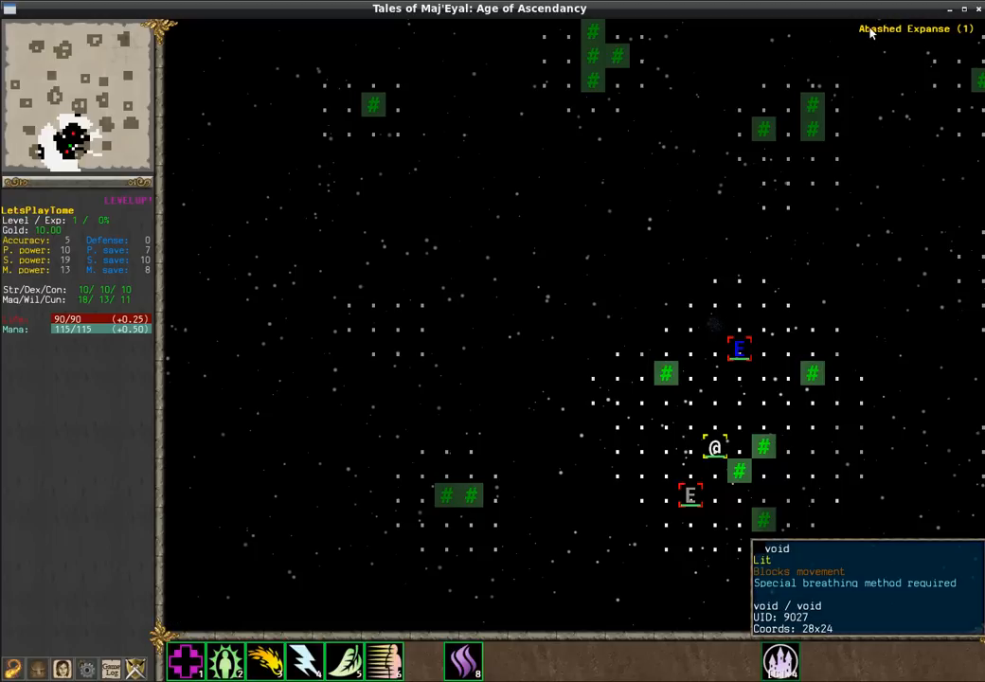
pyautogui.moveTo(708, 334)
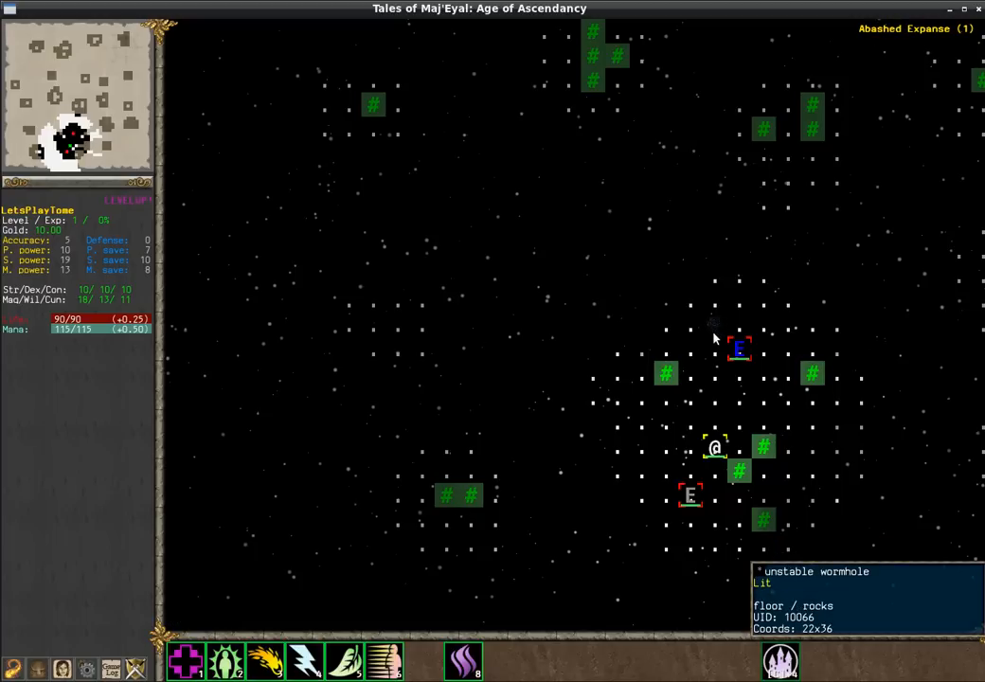
pyautogui.moveTo(727, 318)
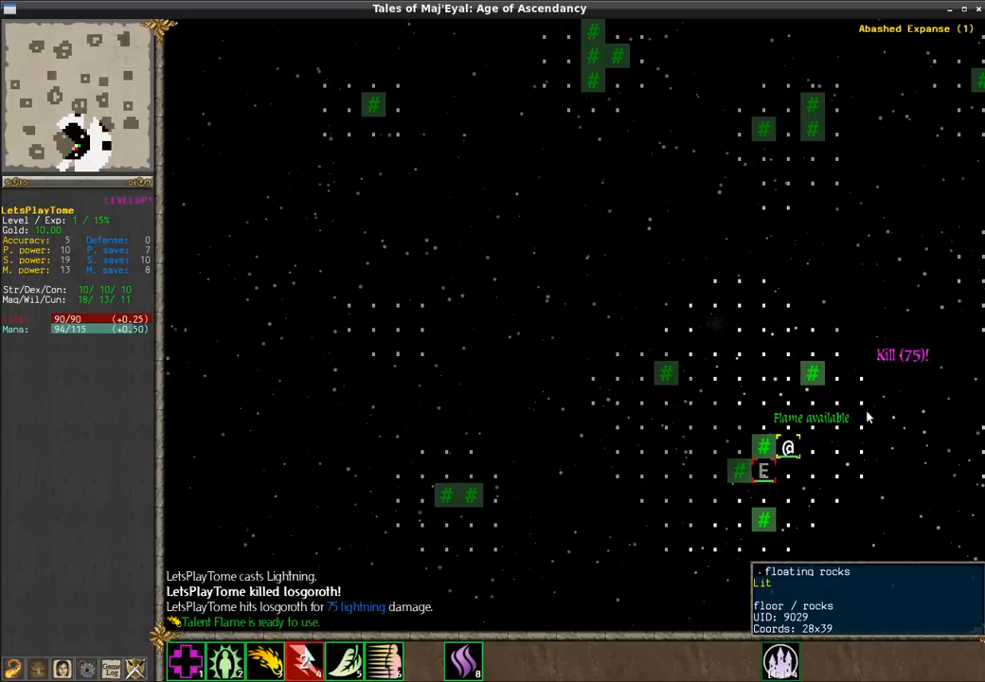
pyautogui.moveTo(704, 615)
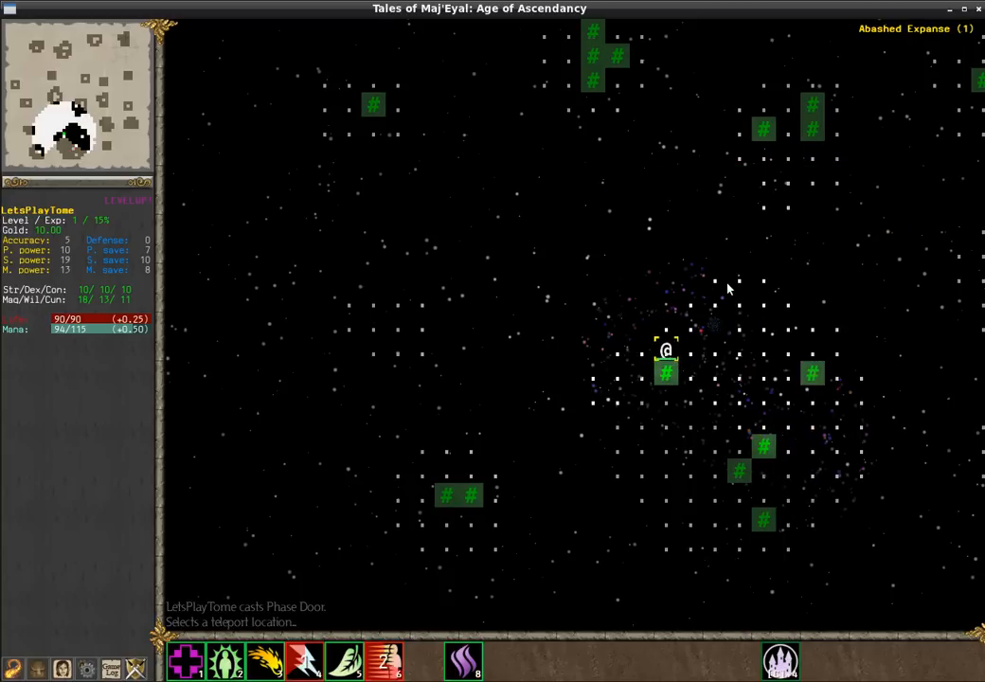
pyautogui.moveTo(384, 659)
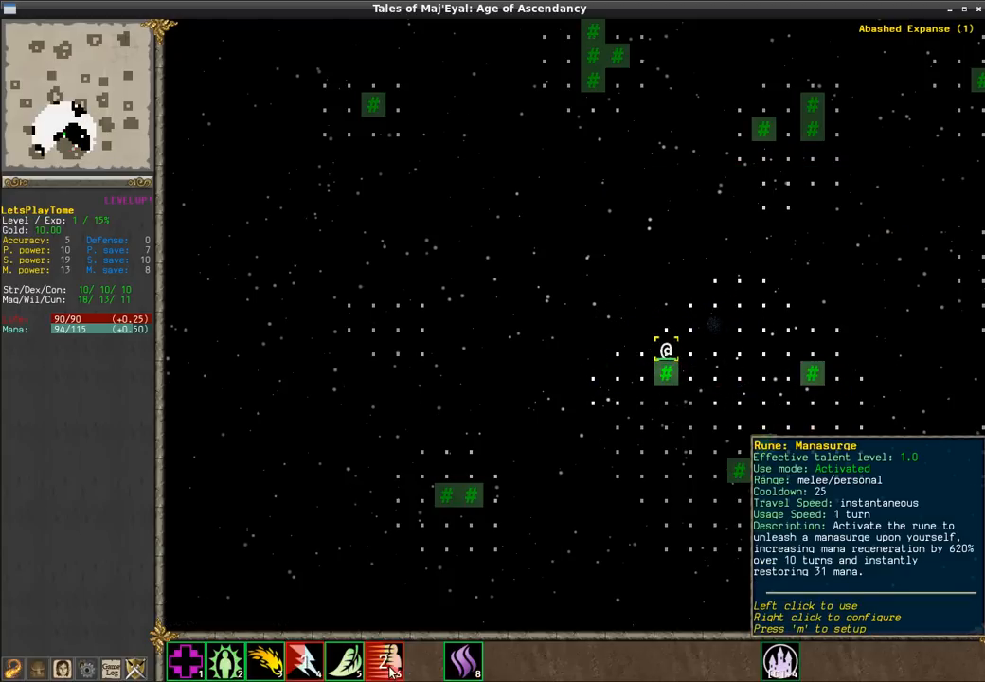
pyautogui.moveTo(386, 659)
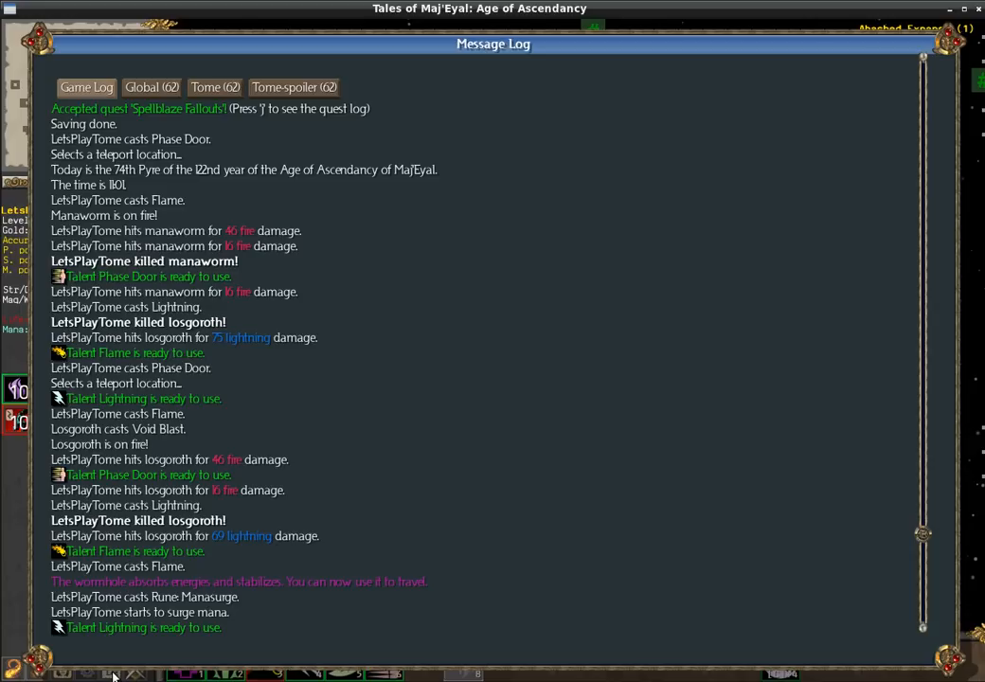
pyautogui.moveTo(123, 585)
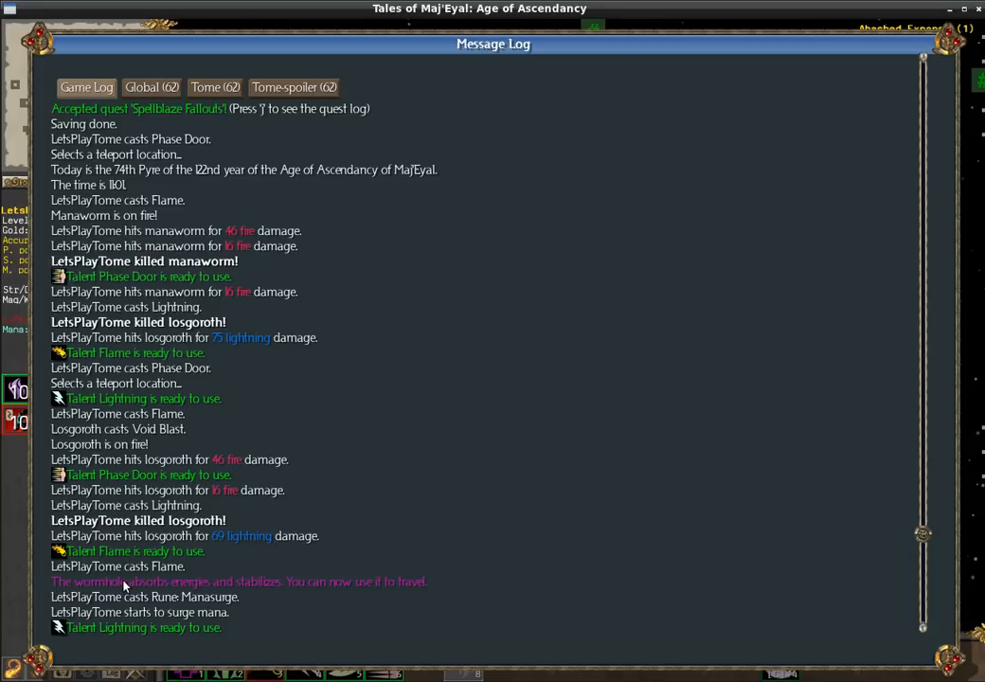
pyautogui.moveTo(299, 593)
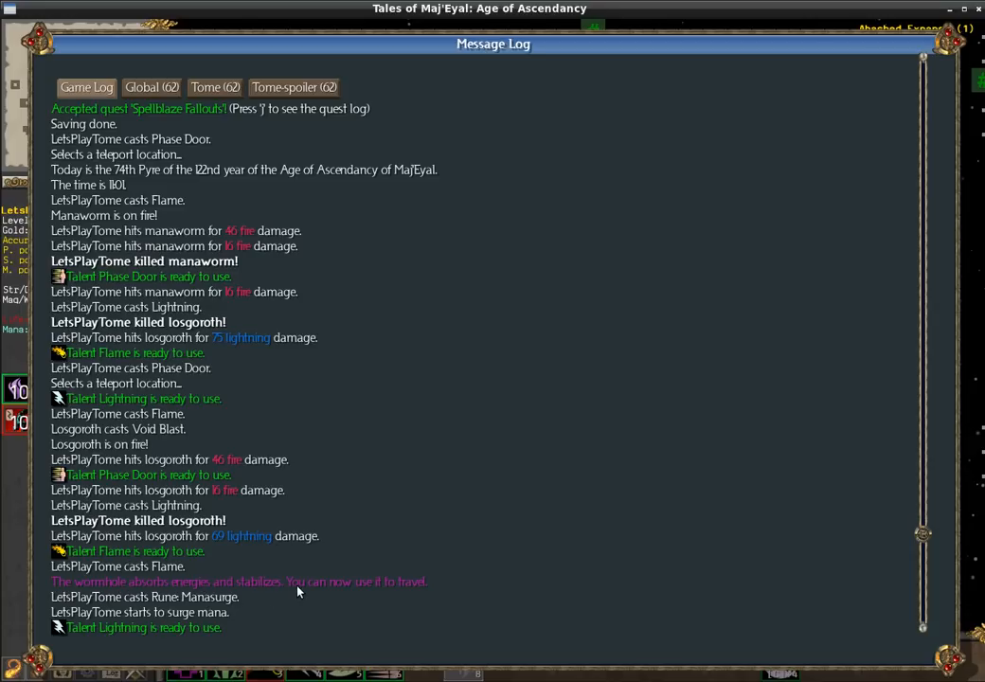
pyautogui.moveTo(437, 595)
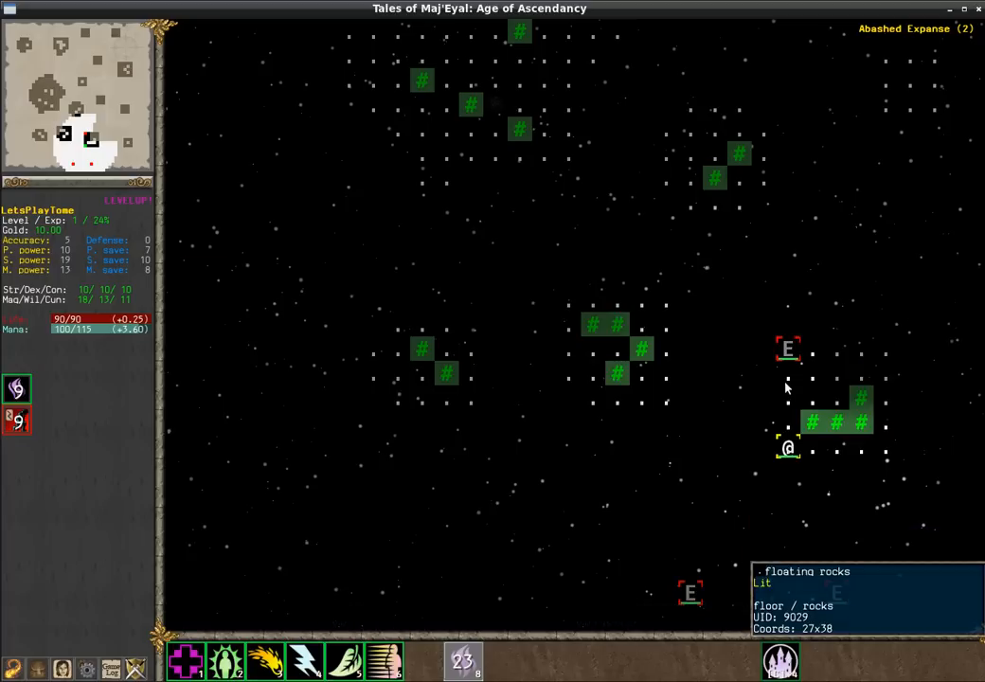
pyautogui.moveTo(812, 583)
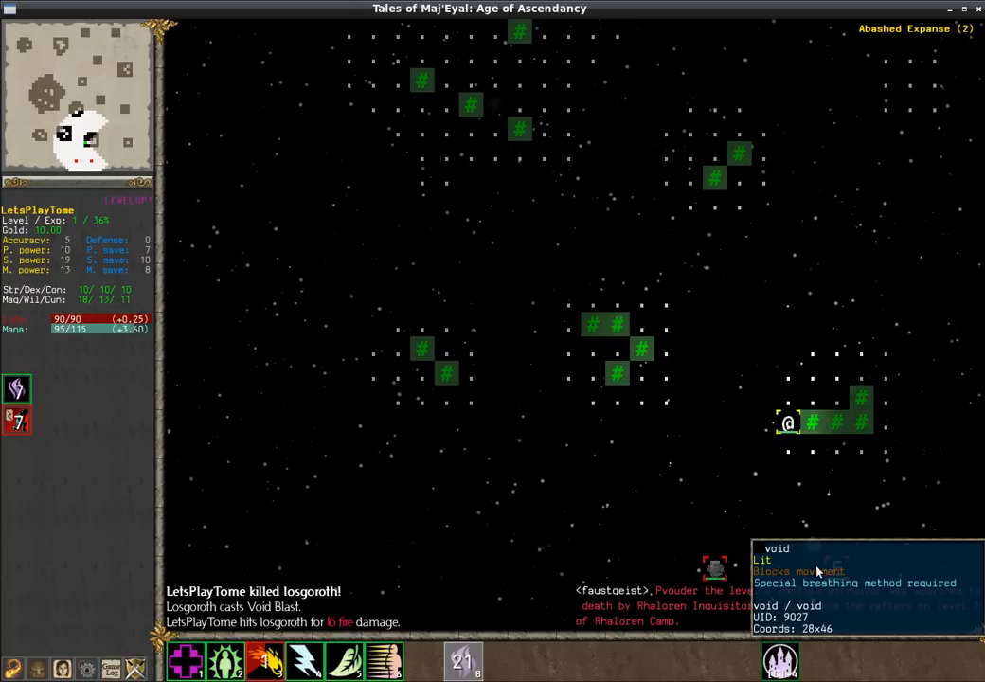
pyautogui.moveTo(716, 587)
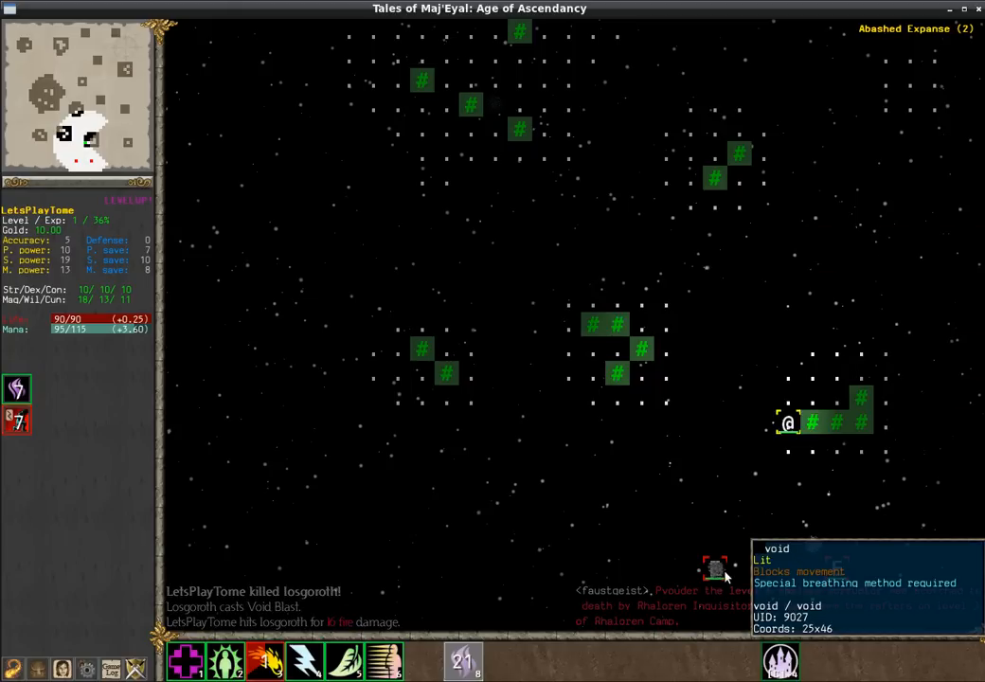
pyautogui.moveTo(812, 409)
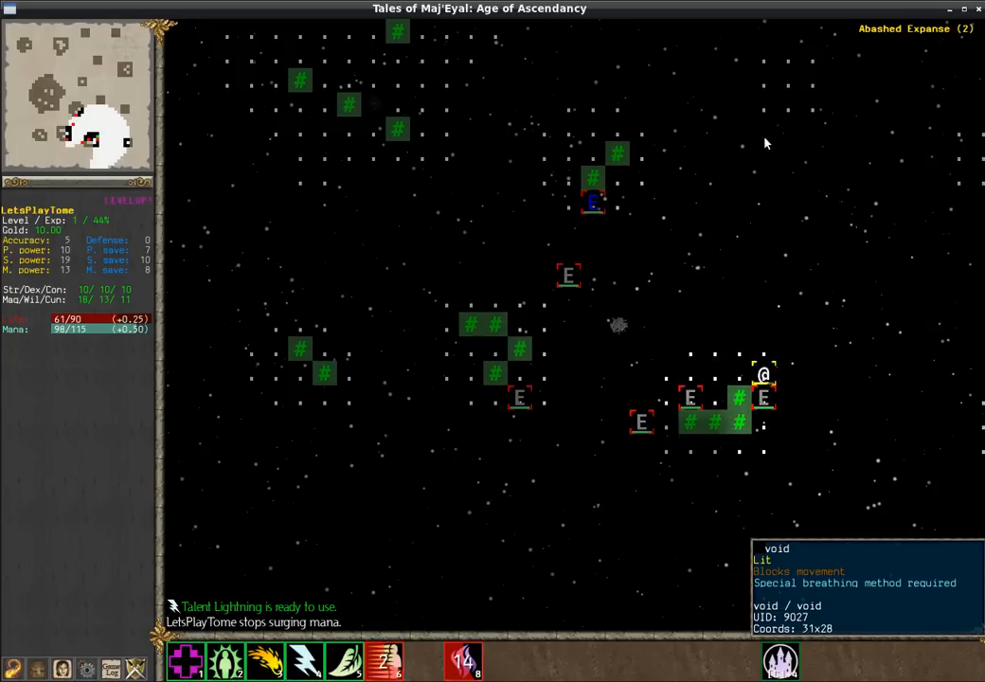
pyautogui.moveTo(303, 659)
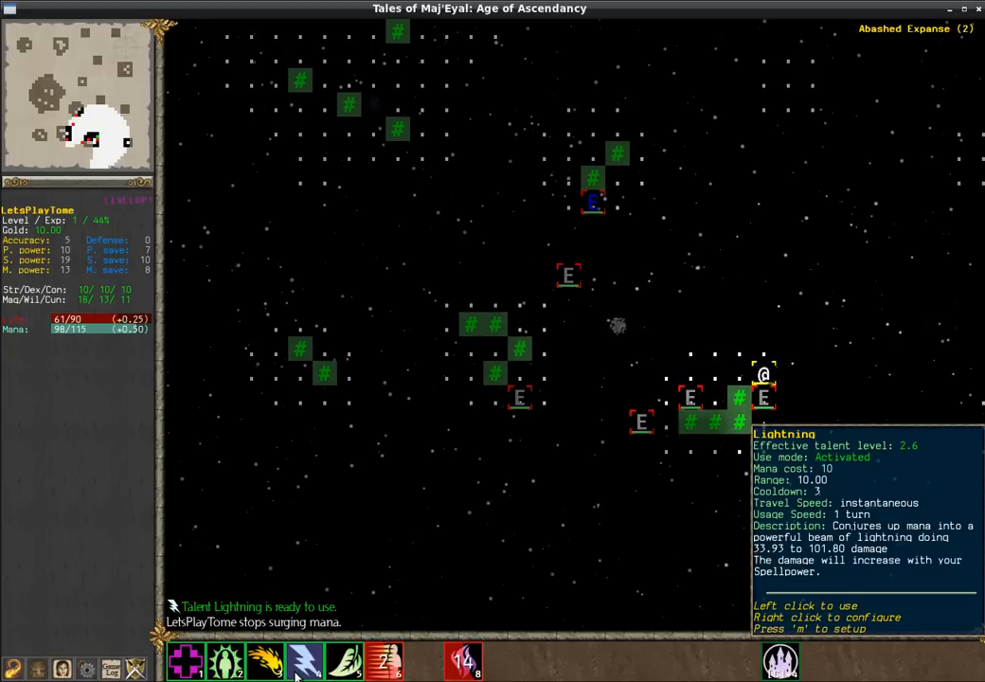
# Cast Lightning at the nearby losgoroth in the second Abashed Expanse area
pyautogui.click(226, 659)
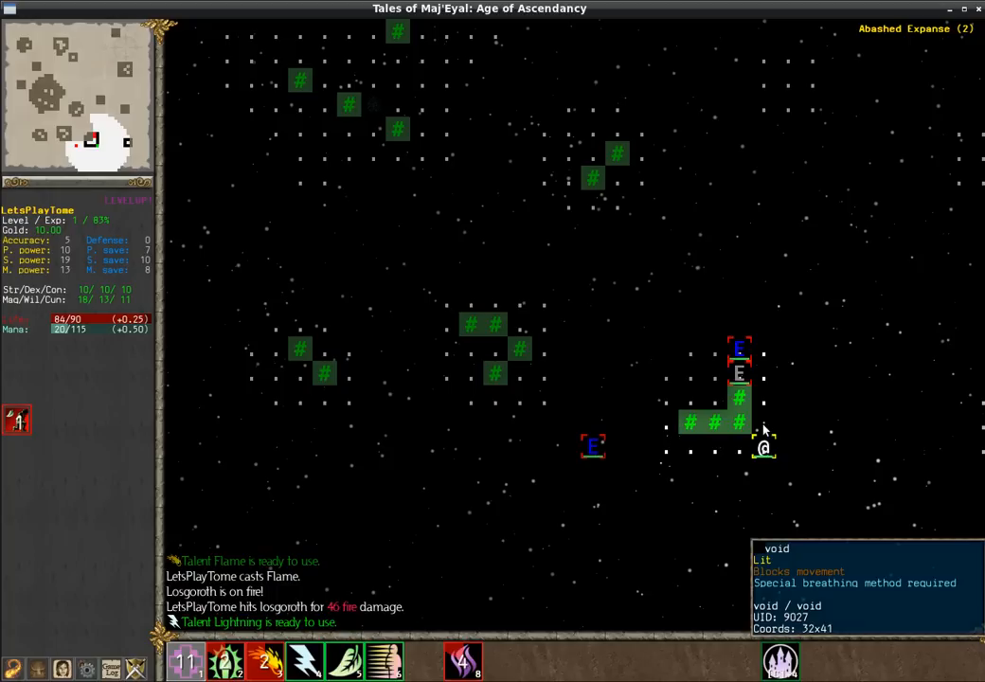
pyautogui.moveTo(765, 386)
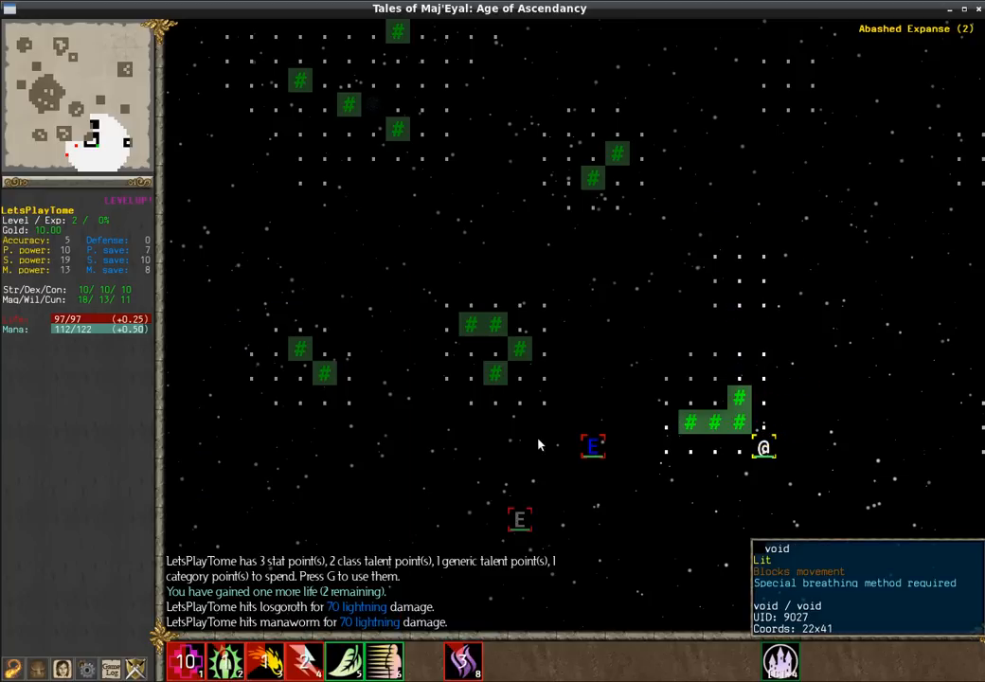
# Spend all stat points on Magic, raising it to 21
pyautogui.press('g')
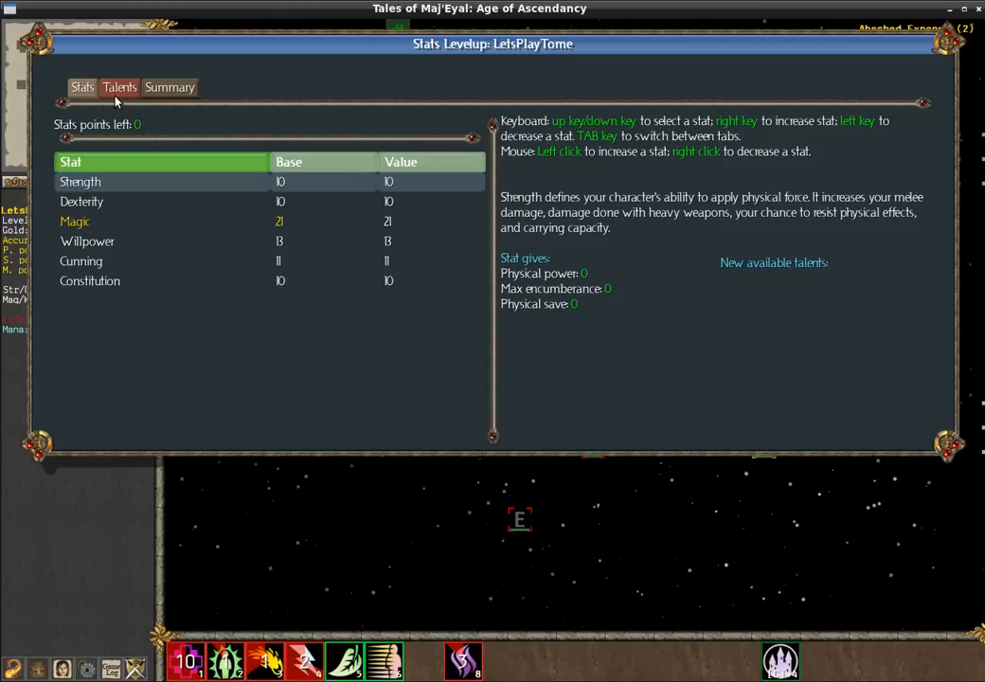
pyautogui.moveTo(98, 156)
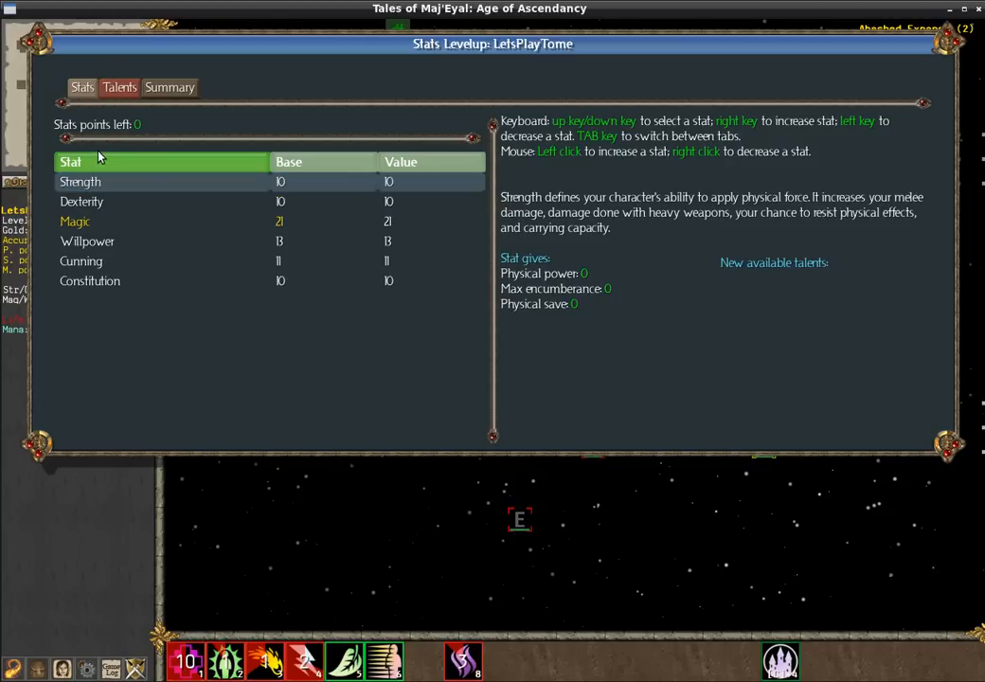
pyautogui.moveTo(247, 229)
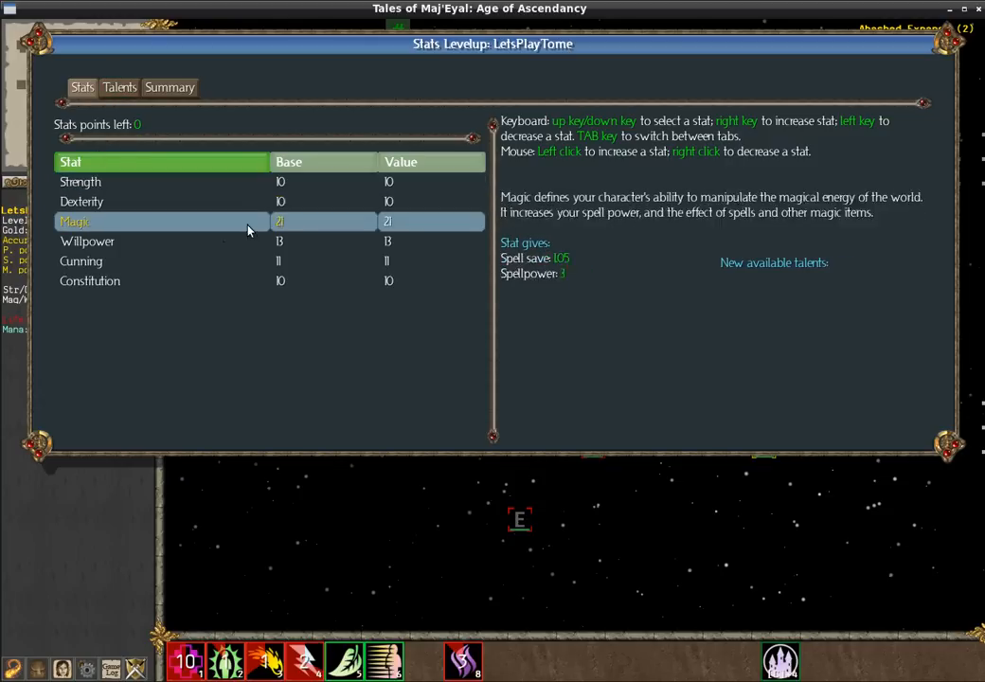
pyautogui.moveTo(183, 227)
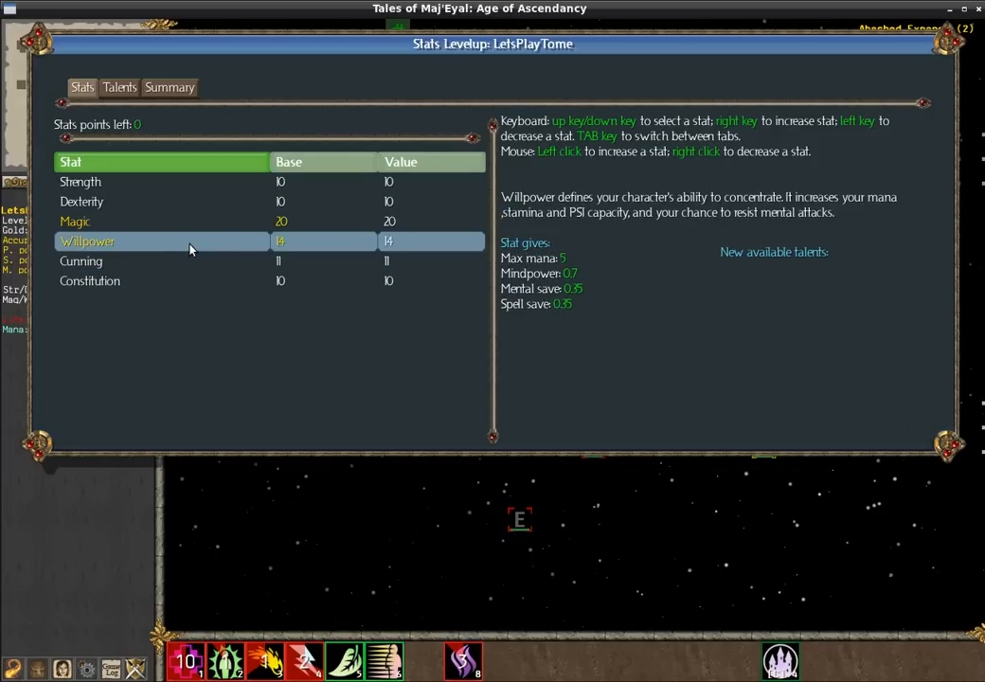
pyautogui.moveTo(226, 248)
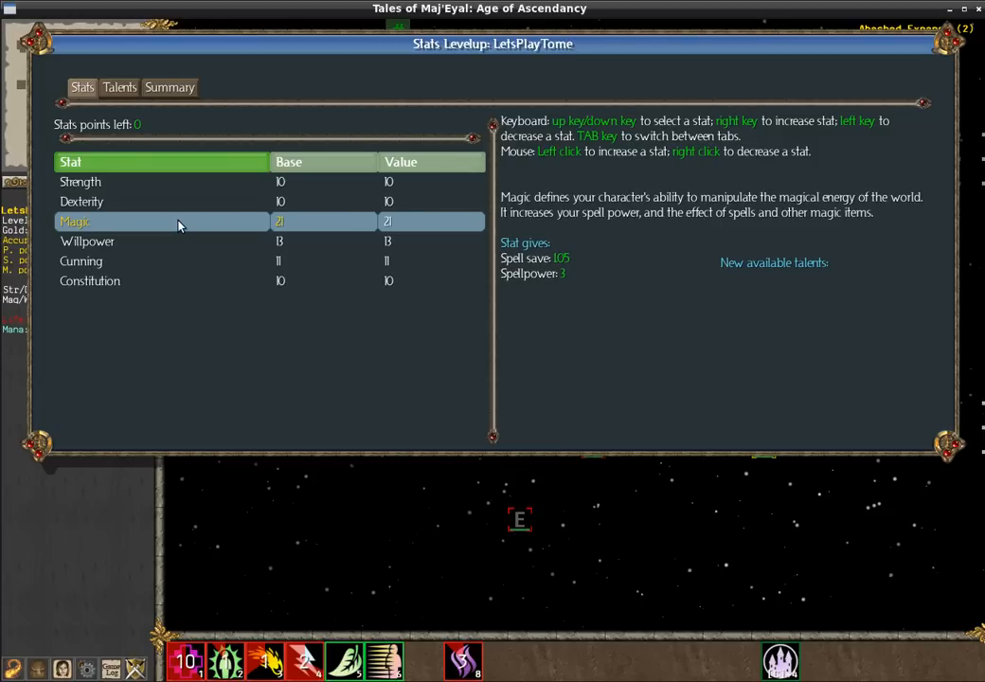
pyautogui.click(80, 181)
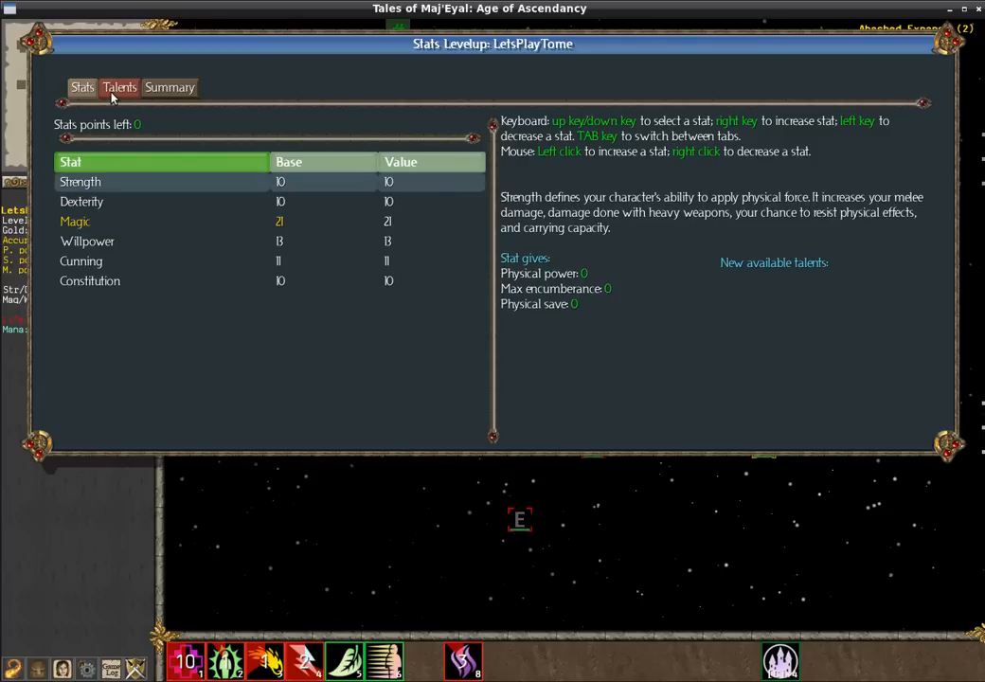
pyautogui.moveTo(148, 157)
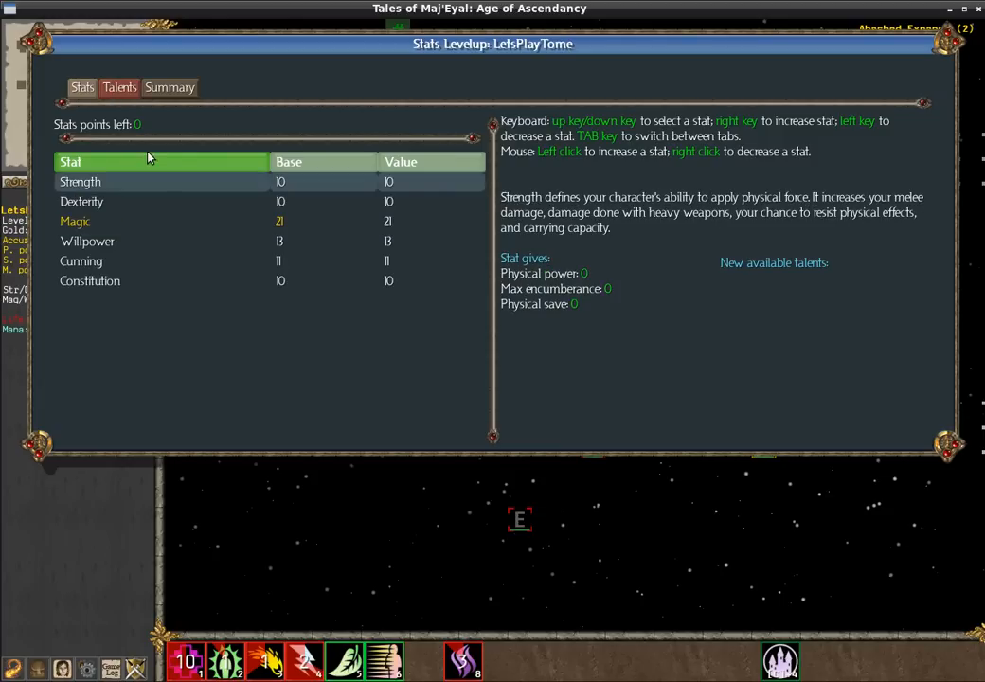
# Spend the class point on fire spells and the generic point to learn Heal at 1/5
pyautogui.click(120, 87)
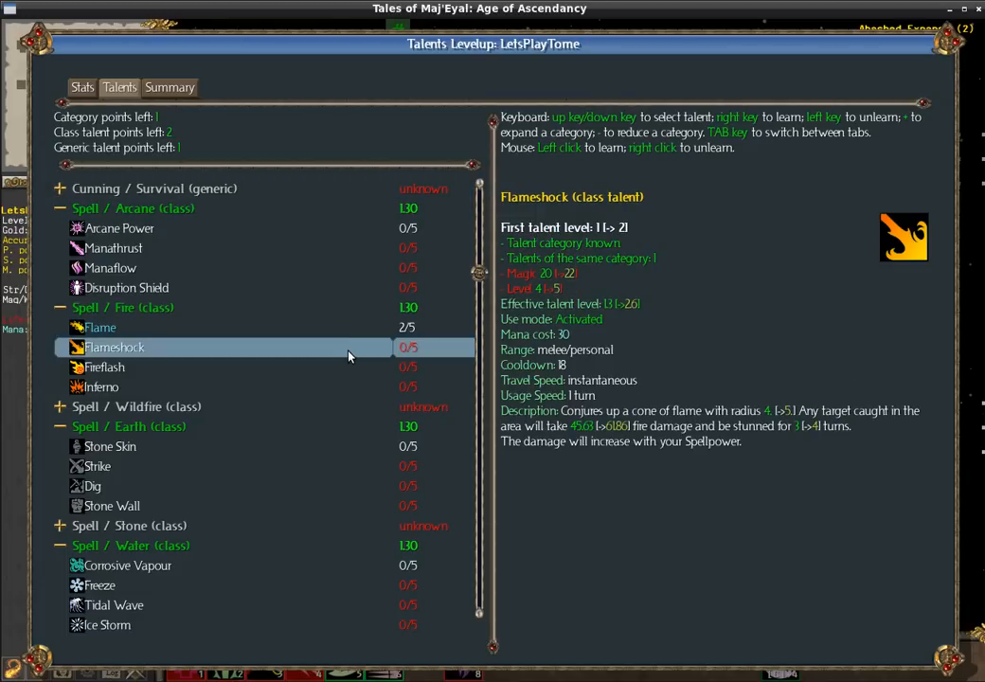
pyautogui.click(99, 326)
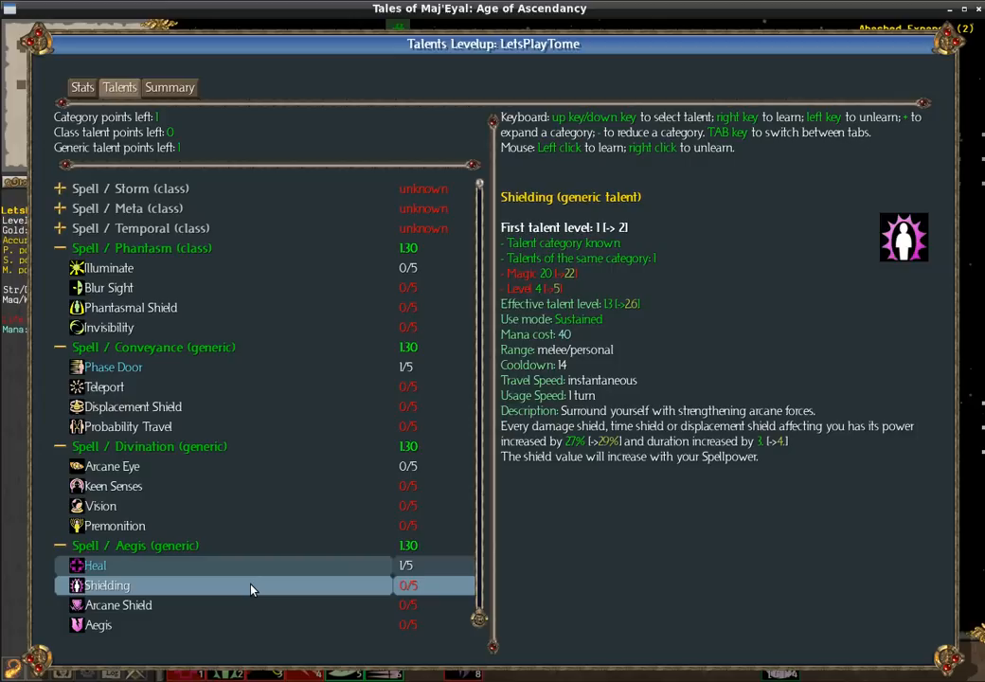
pyautogui.click(94, 564)
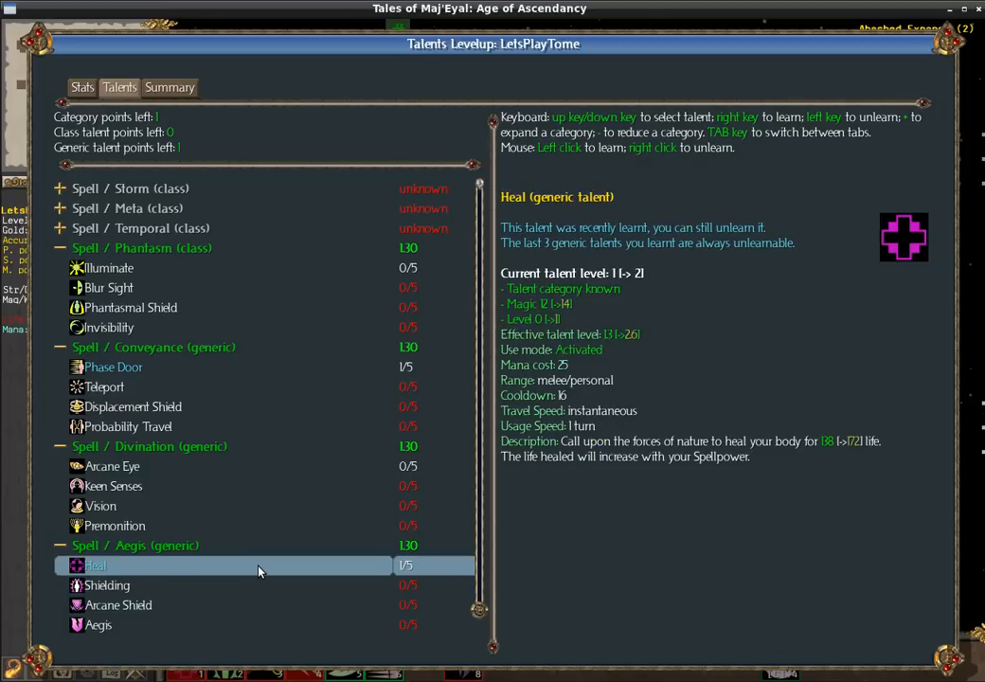
pyautogui.moveTo(321, 576)
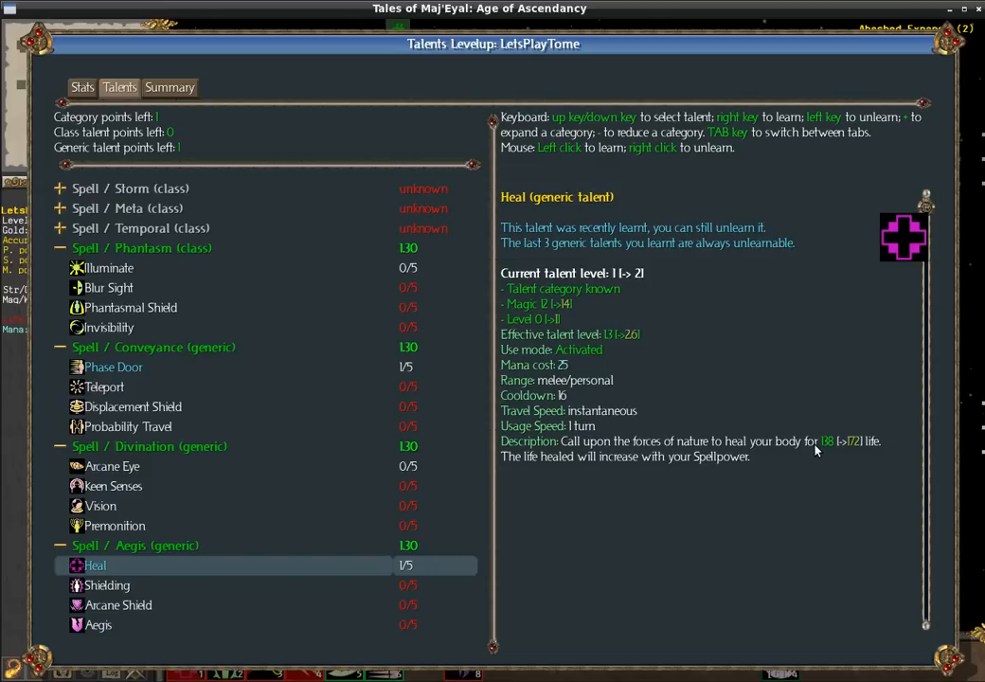
pyautogui.moveTo(835, 451)
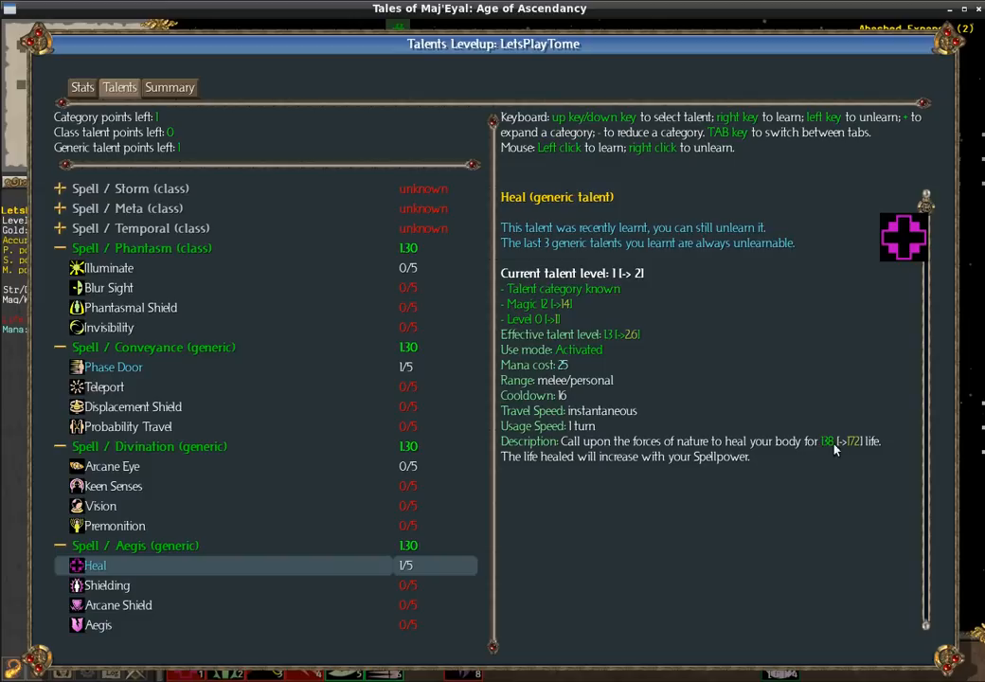
pyautogui.moveTo(824, 447)
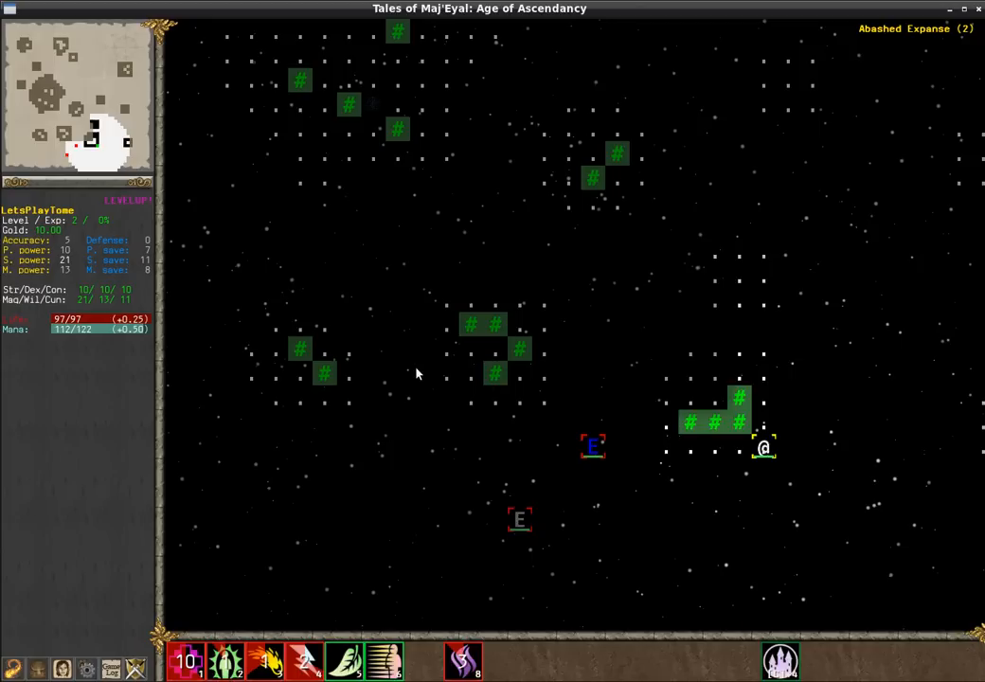
pyautogui.moveTo(735, 464)
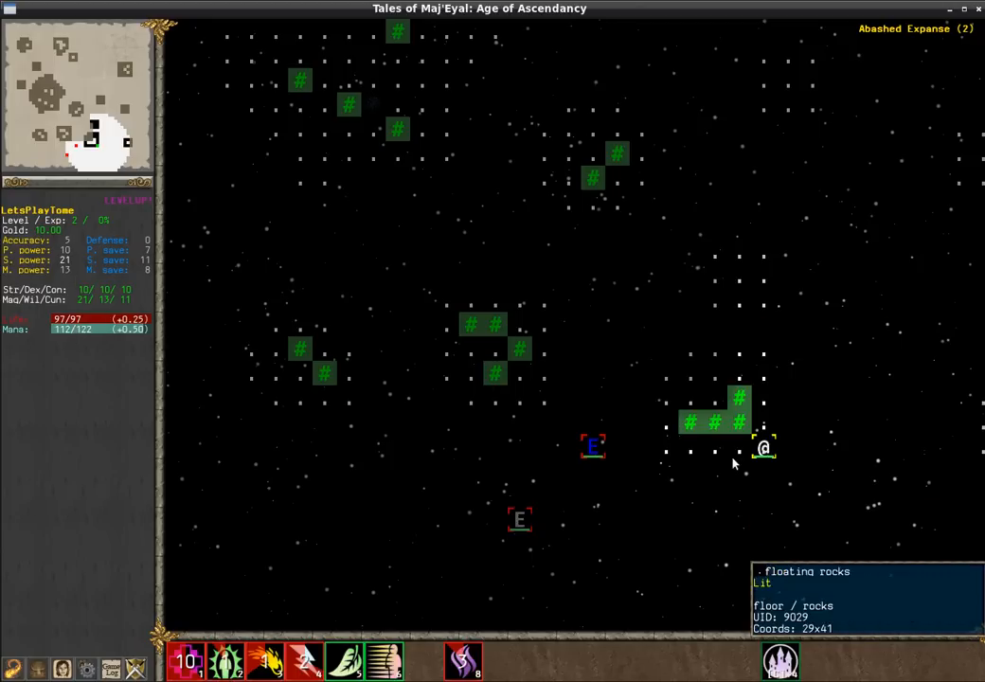
pyautogui.moveTo(791, 445)
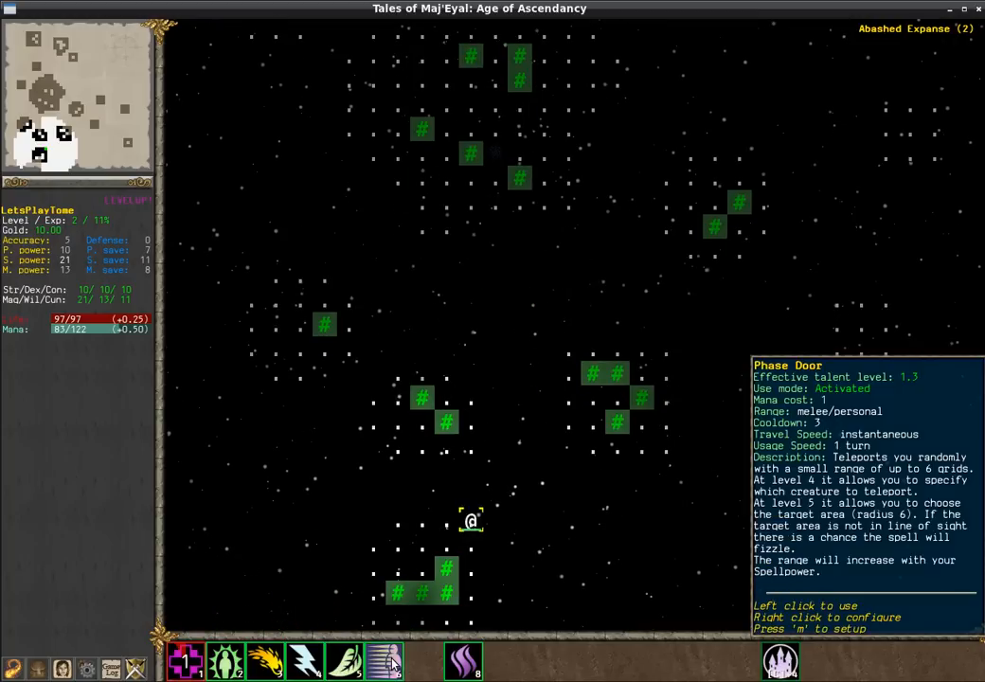
# Cast Phase Door to teleport onward through the Abashed Expanse
pyautogui.click(383, 659)
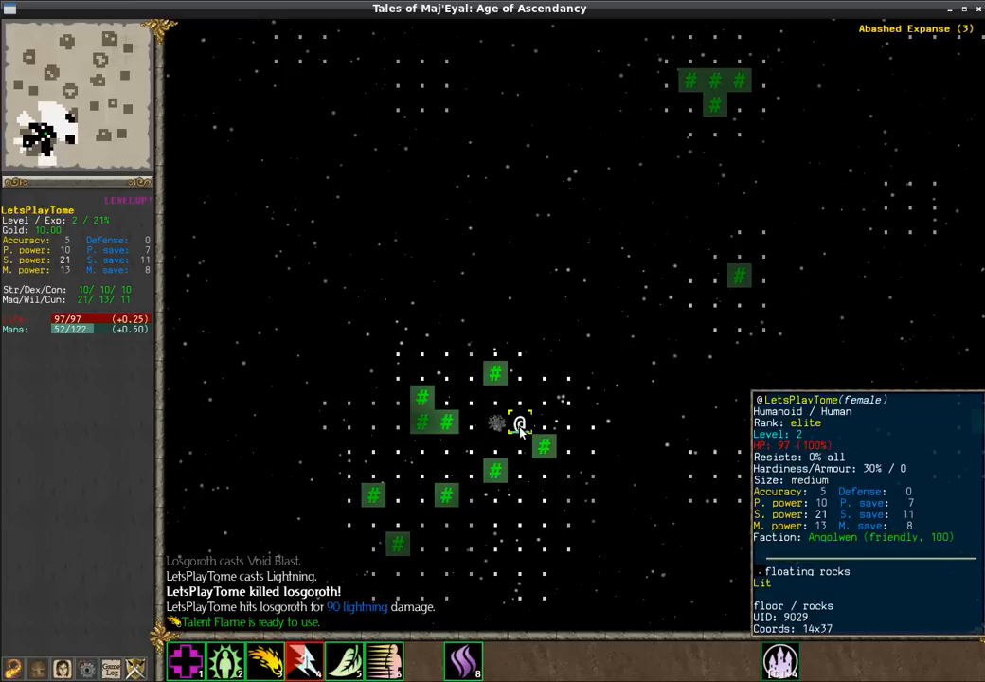
pyautogui.moveTo(462, 659)
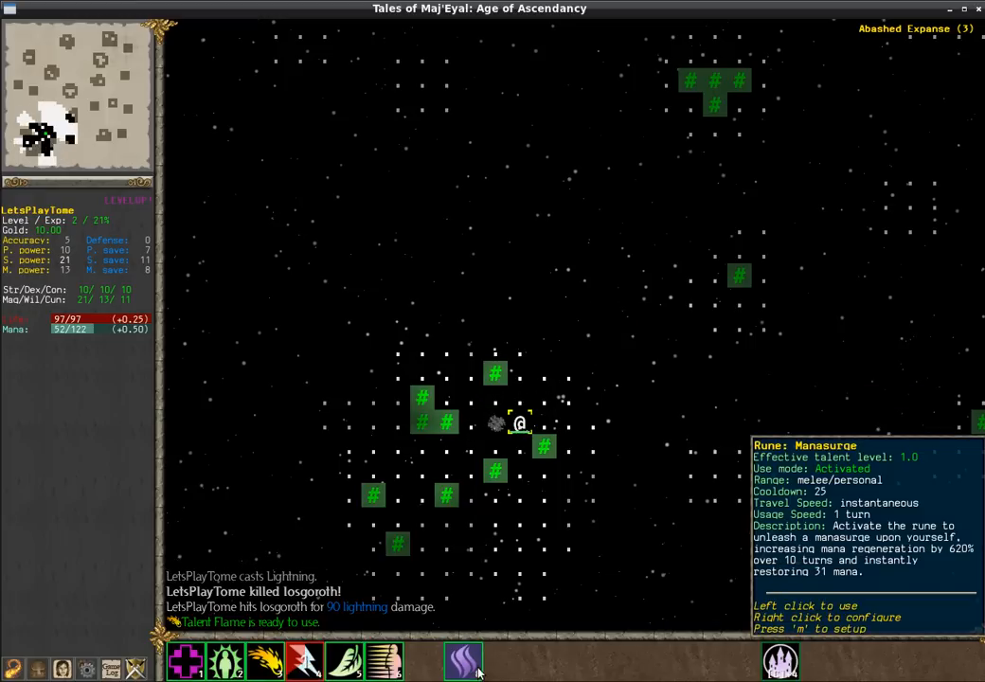
# Restore mana with Rune Manasurge and cast Lightning at the losgoroths approaching from the north
pyautogui.click(462, 659)
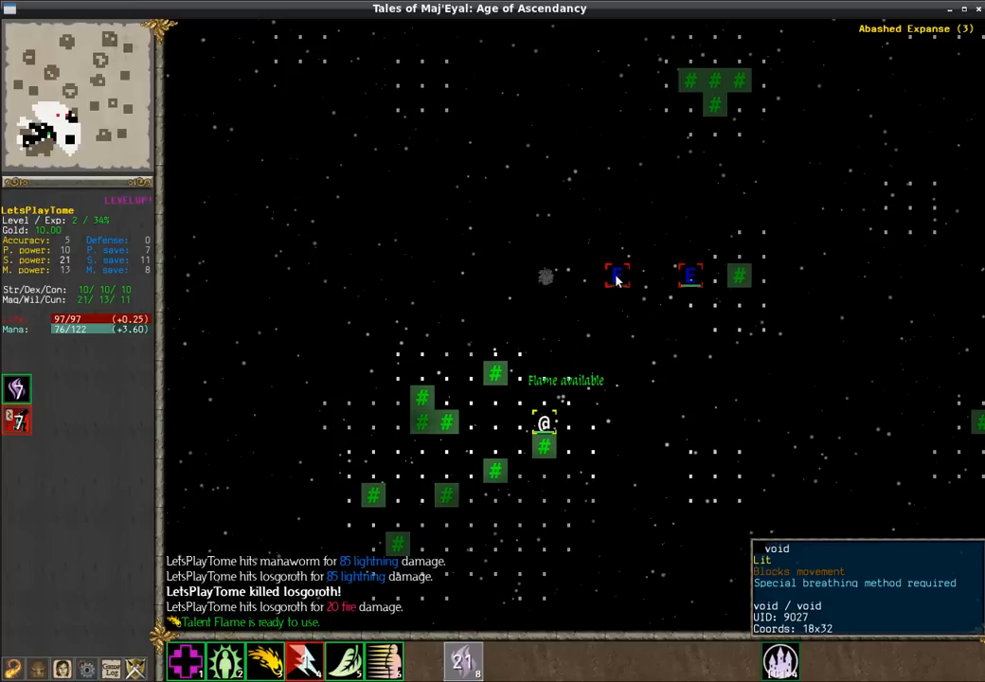
pyautogui.click(265, 659)
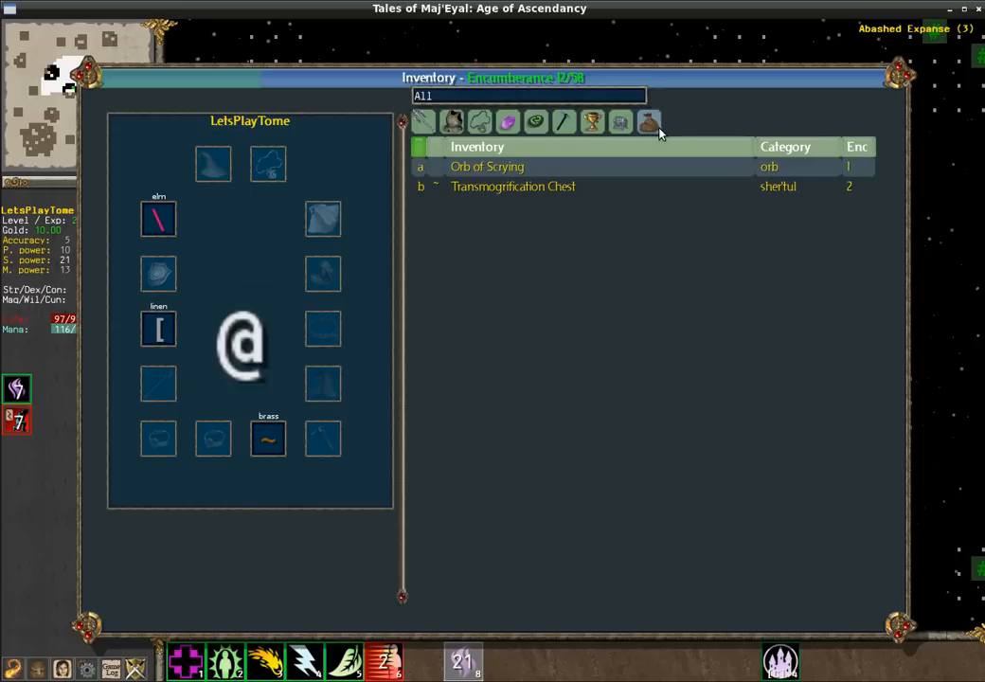
pyautogui.moveTo(512, 185)
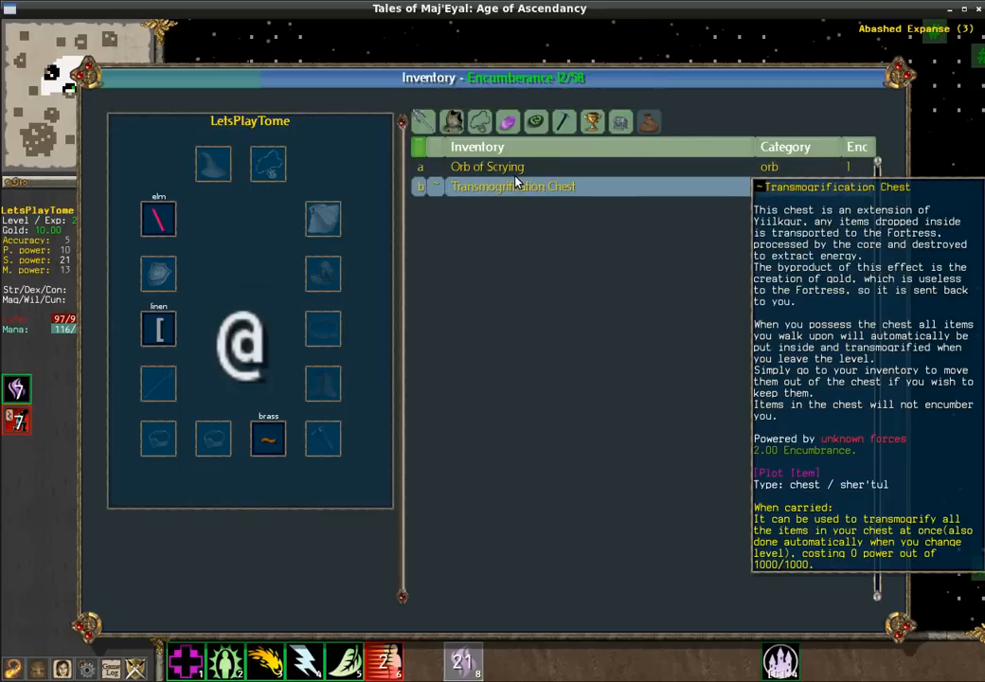
pyautogui.press('escape')
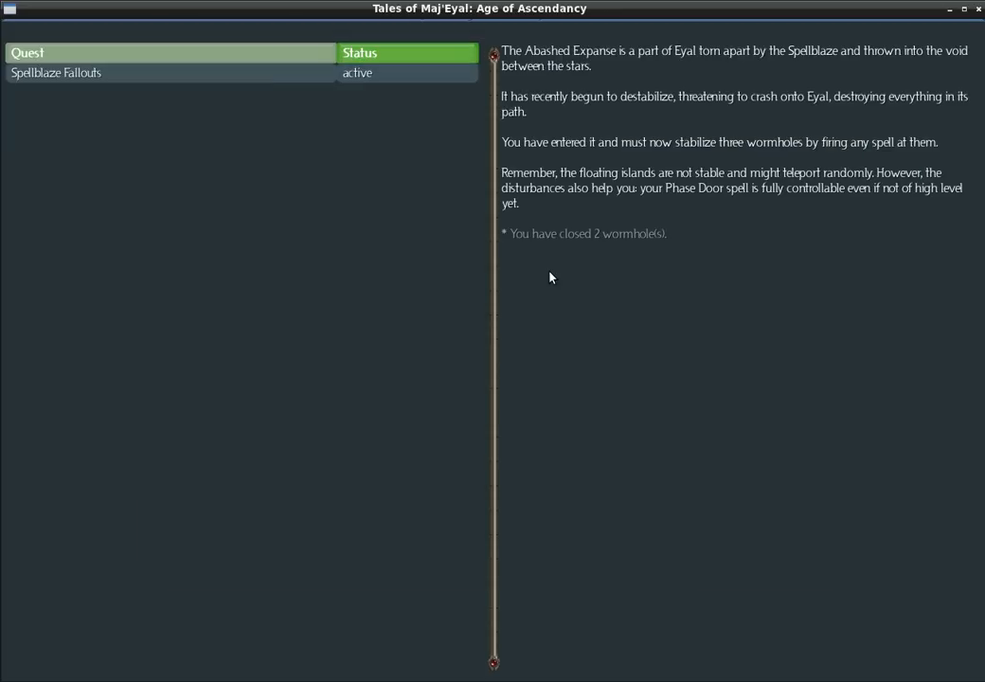
pyautogui.moveTo(72, 72)
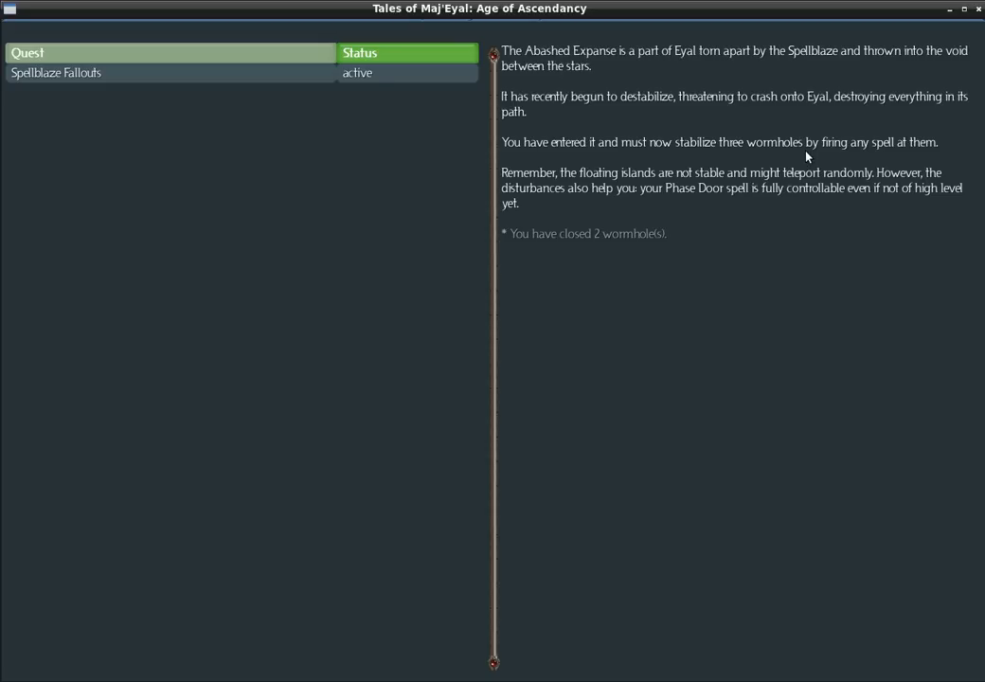
pyautogui.moveTo(791, 185)
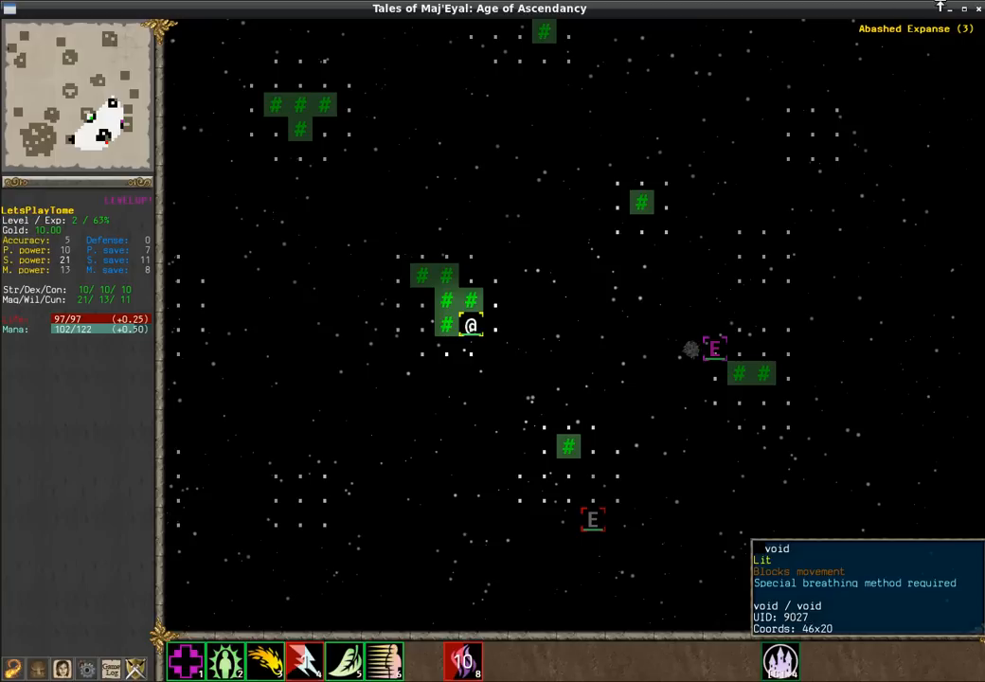
pyautogui.moveTo(716, 349)
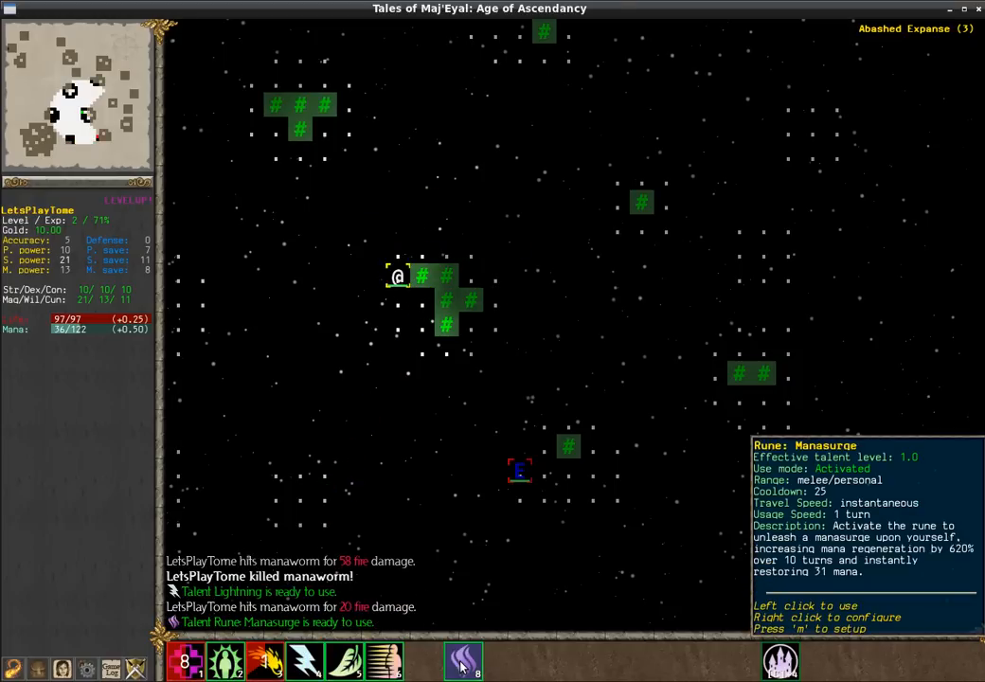
# Activate Rune Manasurge to restore mana mid-fight against the manaworms
pyautogui.click(462, 659)
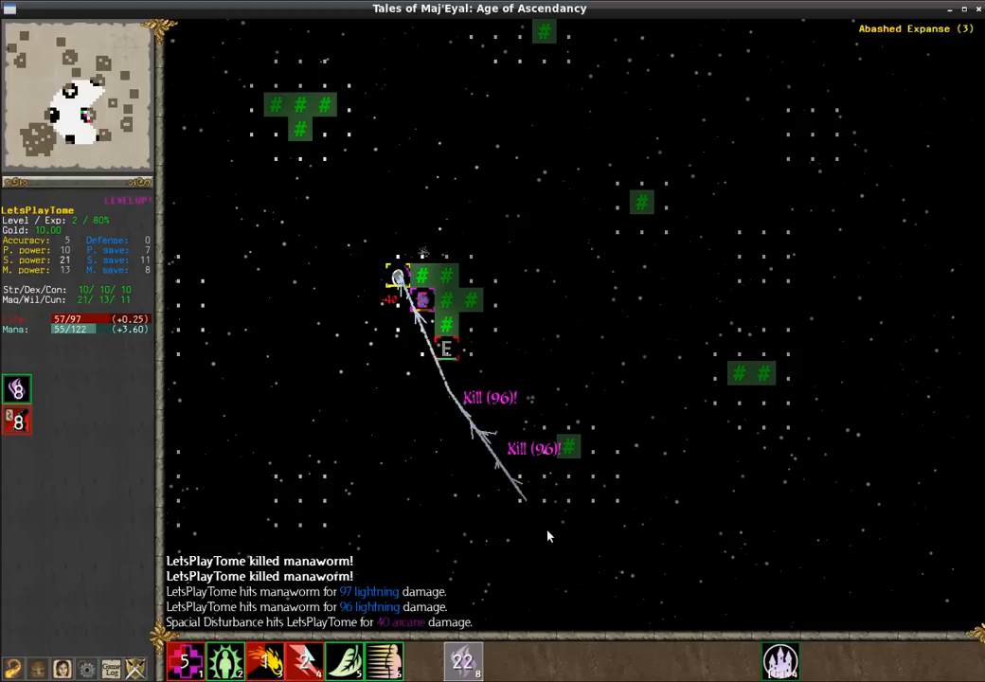
pyautogui.moveTo(398, 280)
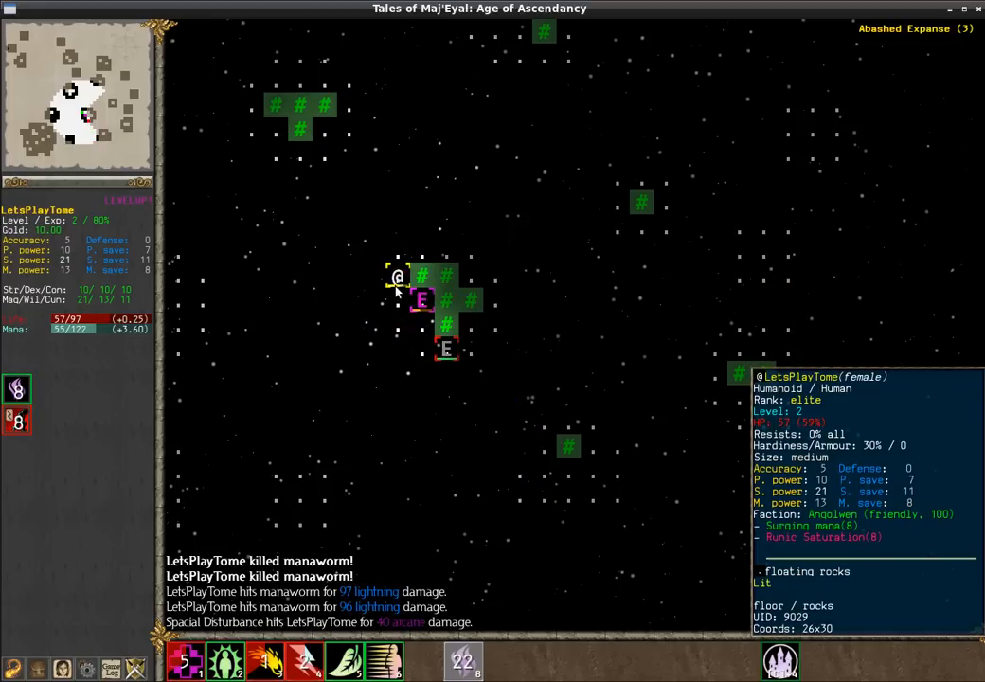
pyautogui.moveTo(109, 670)
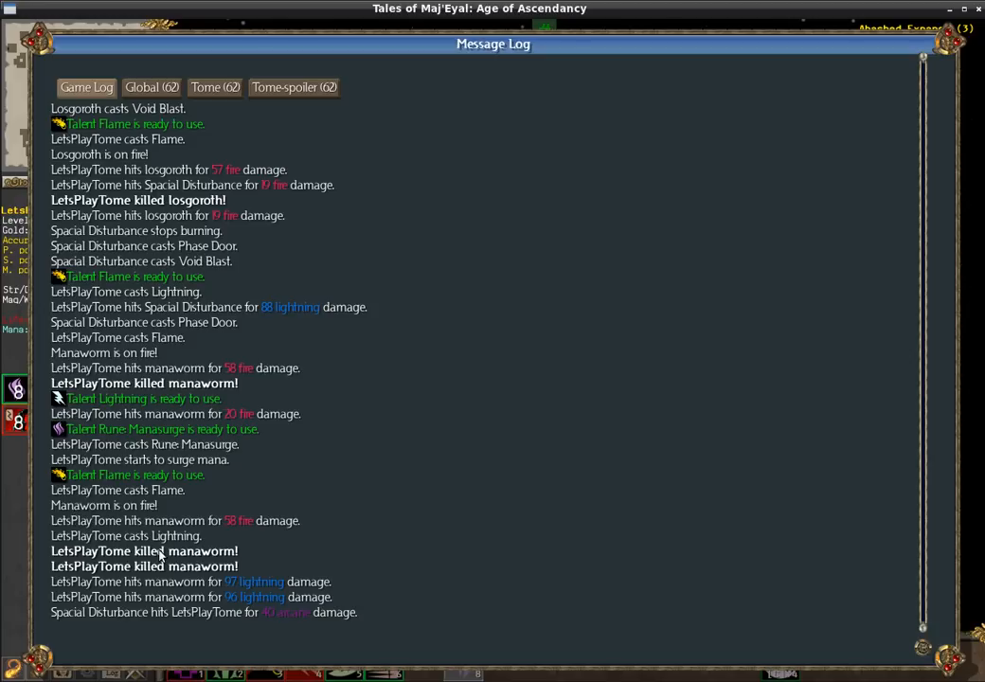
pyautogui.moveTo(341, 621)
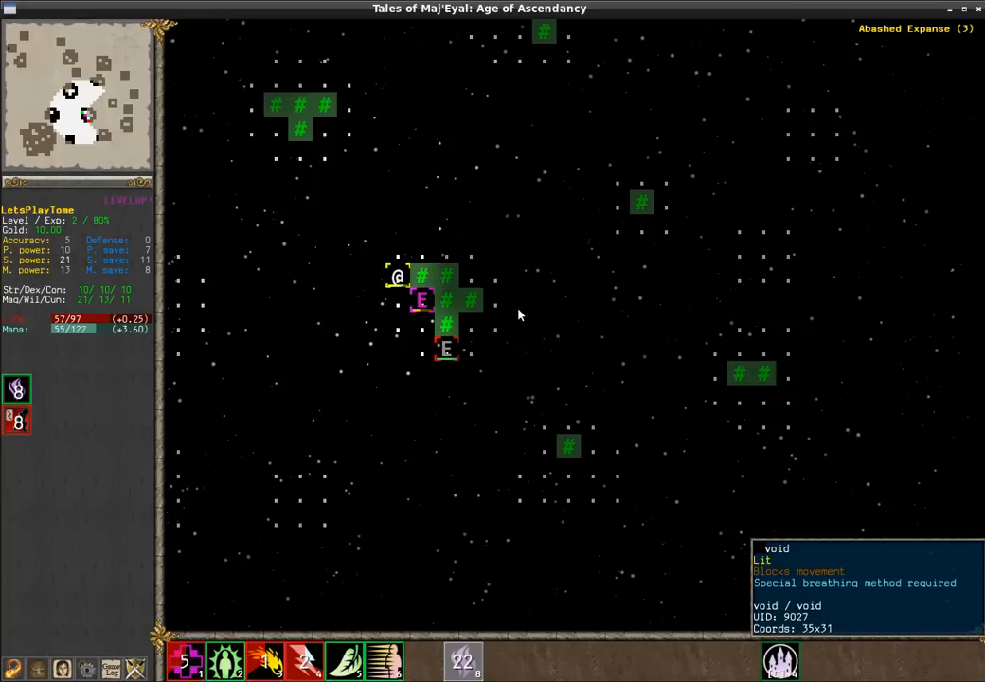
pyautogui.moveTo(383, 659)
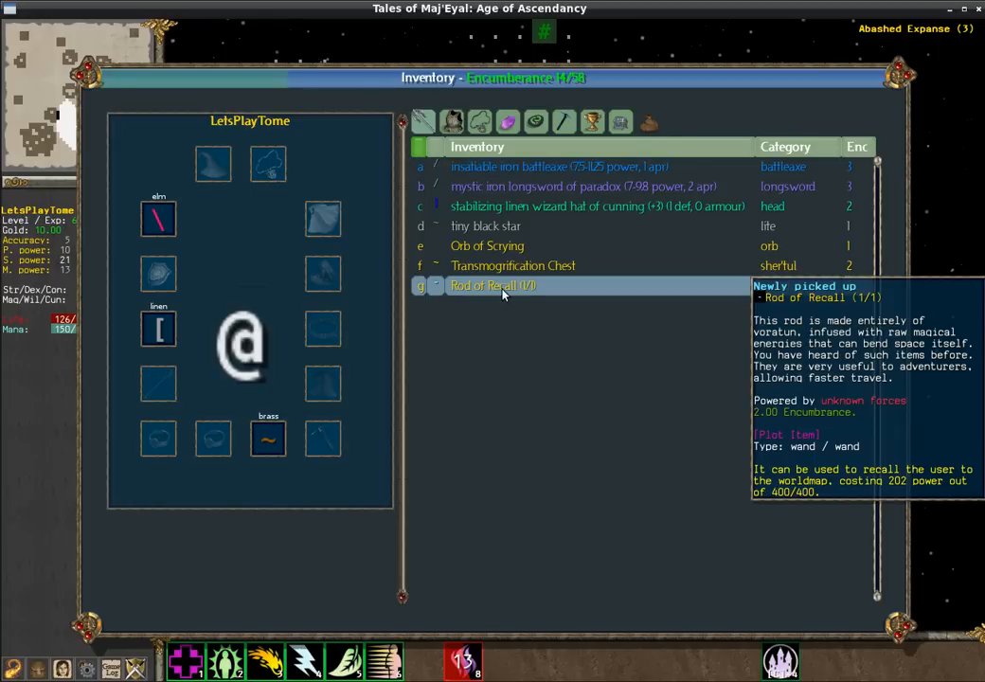
pyautogui.moveTo(491, 287)
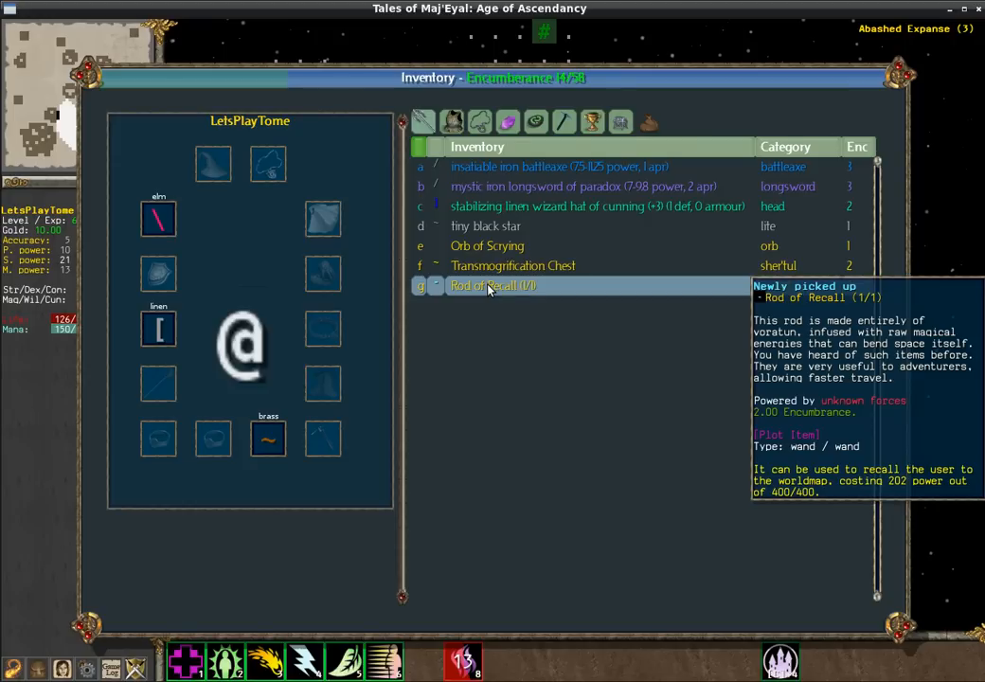
pyautogui.moveTo(485, 291)
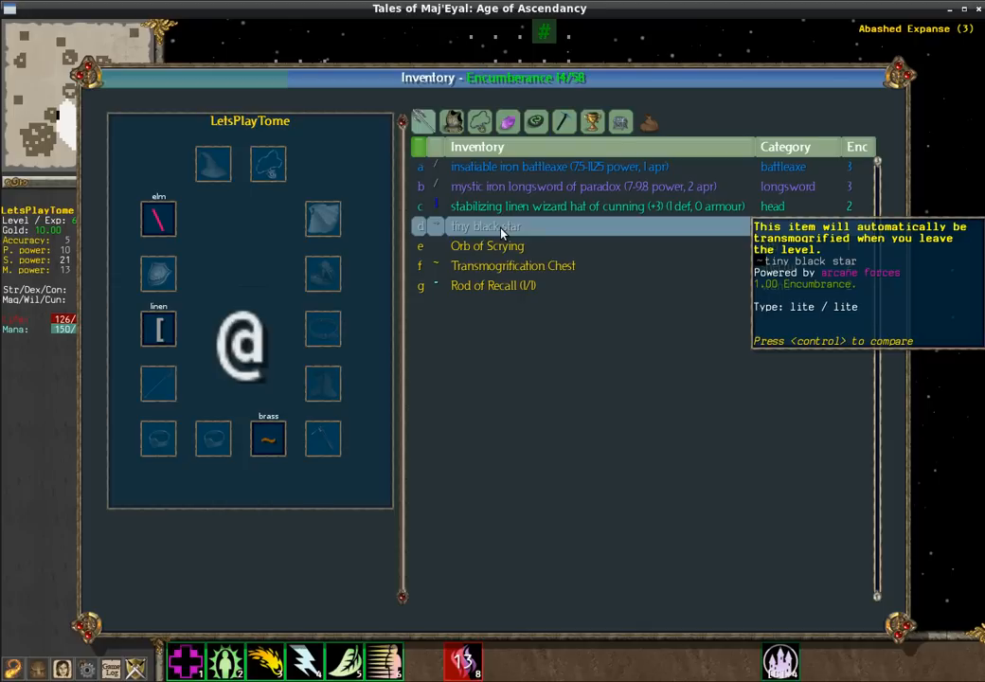
# Use the Orb of Scrying to consult Elisa about the unidentified loot
pyautogui.click(486, 246)
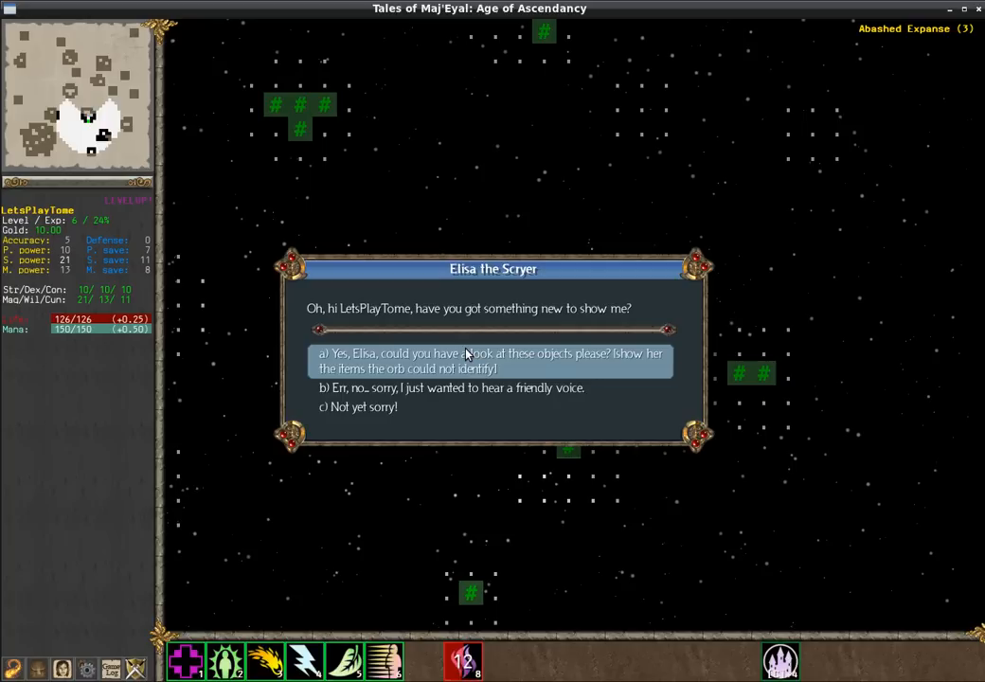
# Have Elisa identify the tiny black star as the Void Star and thank her
pyautogui.click(488, 359)
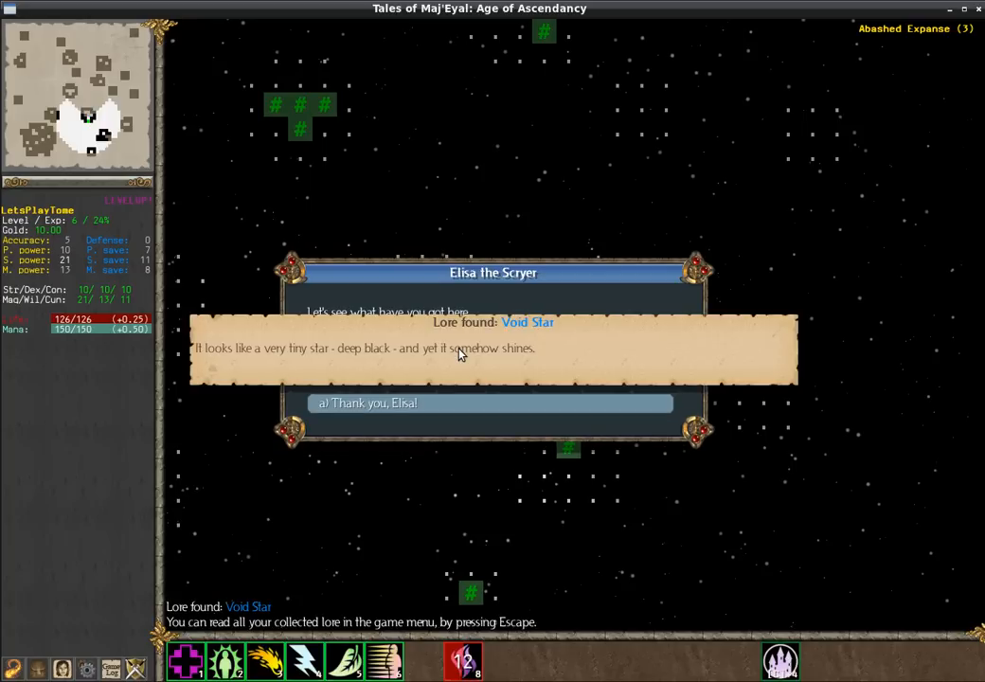
pyautogui.click(491, 401)
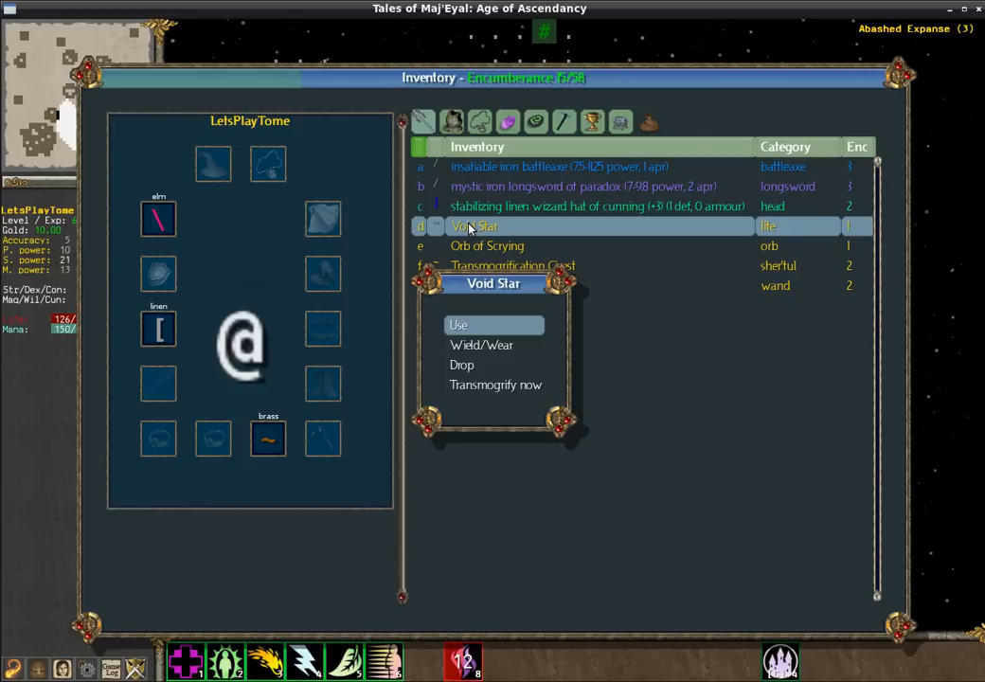
pyautogui.moveTo(452, 320)
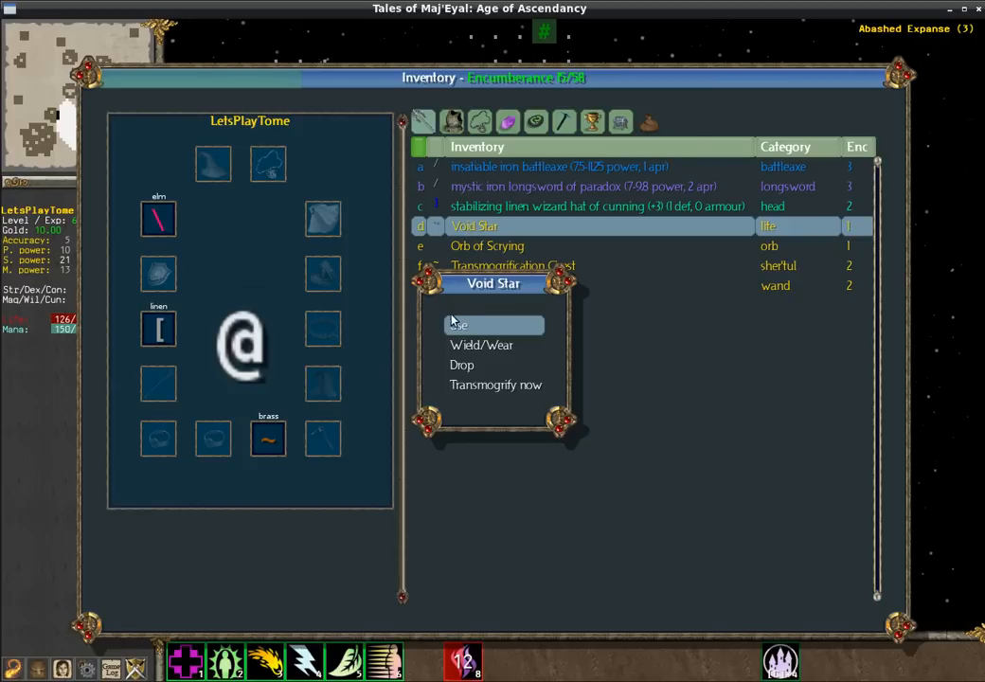
pyautogui.moveTo(484, 345)
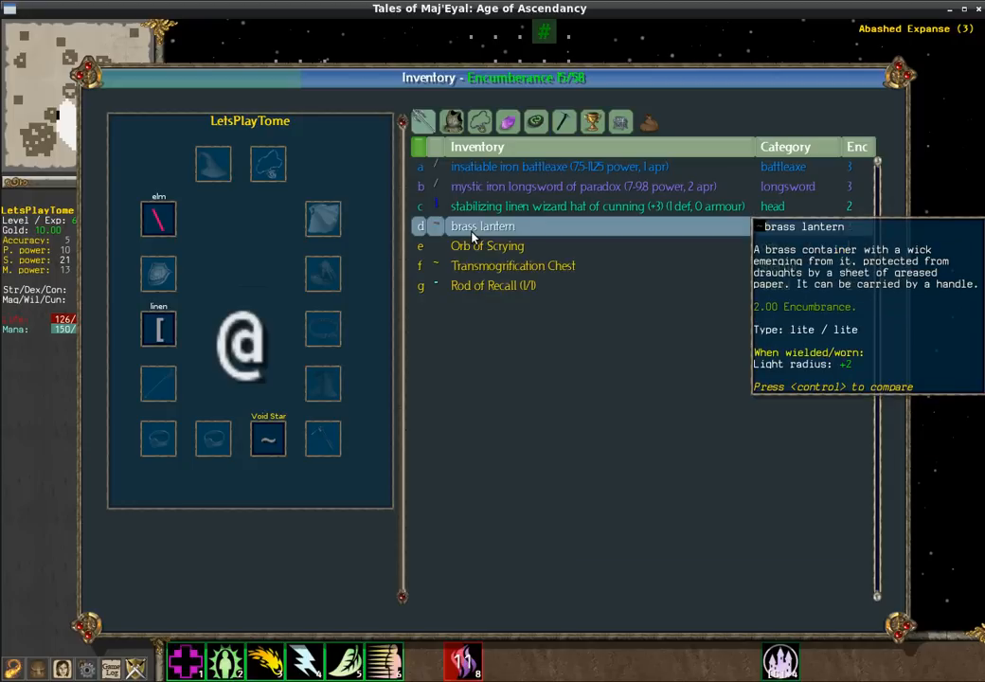
# Transmogrify the old brass lantern for gold and bring up the quest log
pyautogui.click(481, 225)
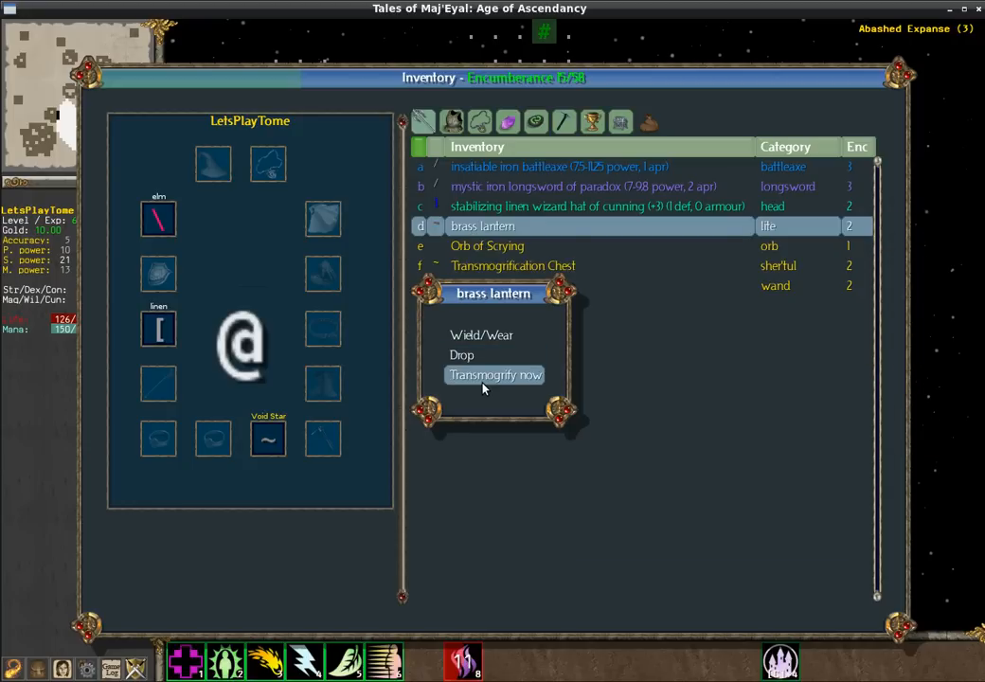
pyautogui.click(494, 375)
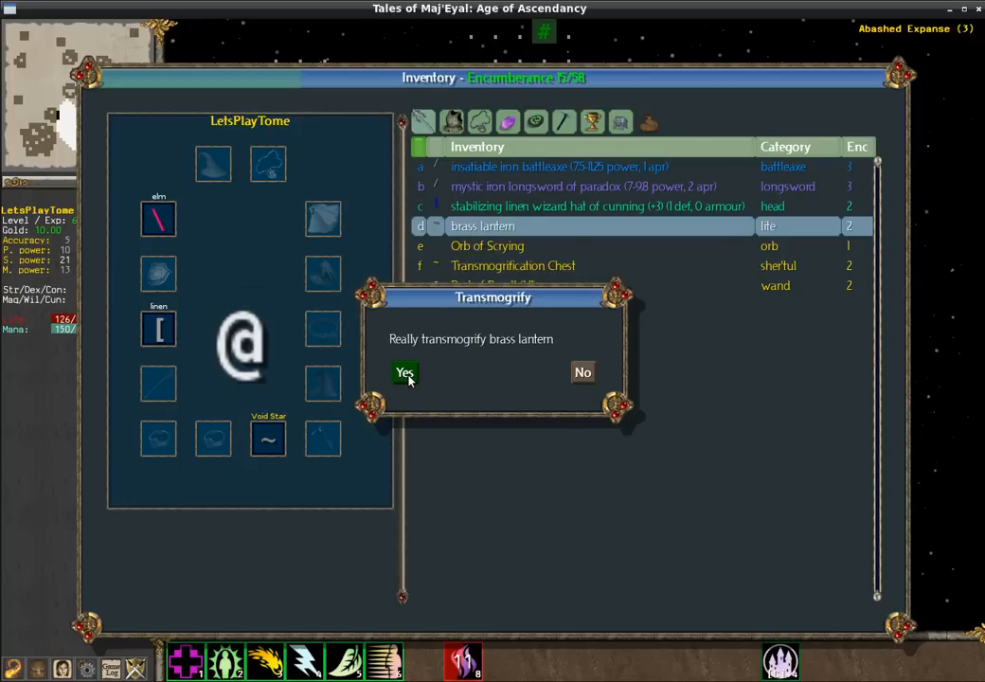
pyautogui.click(405, 371)
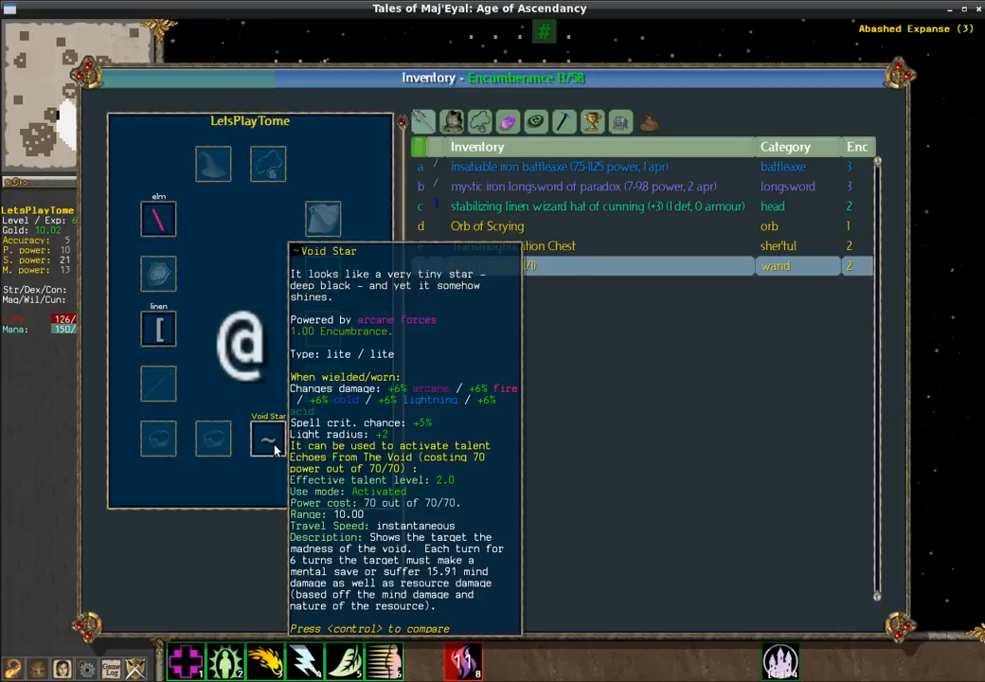
pyautogui.moveTo(625, 666)
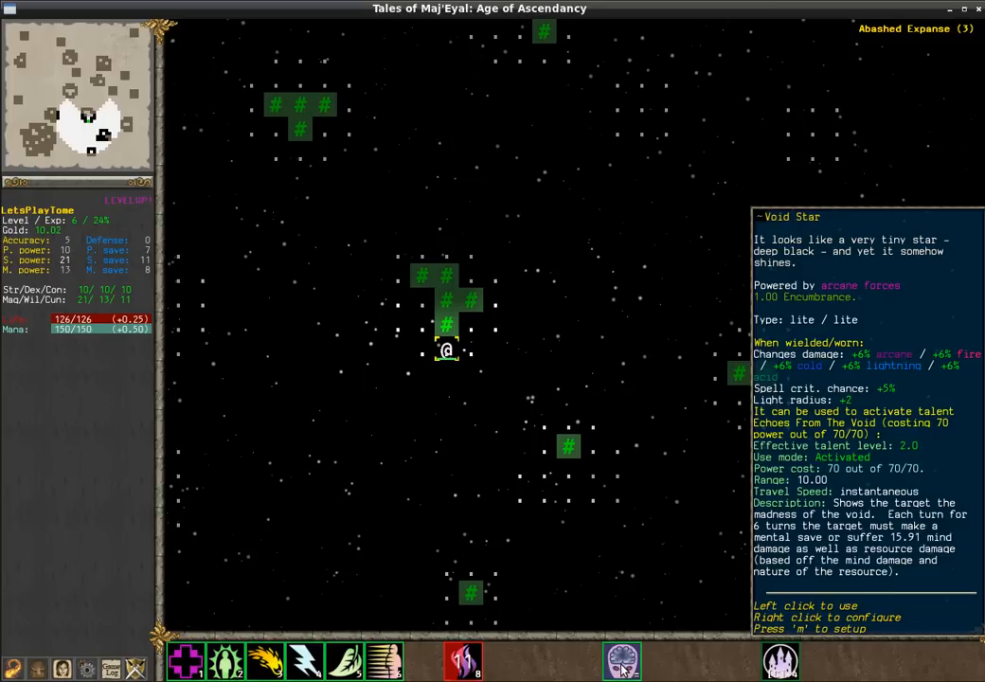
pyautogui.press('i')
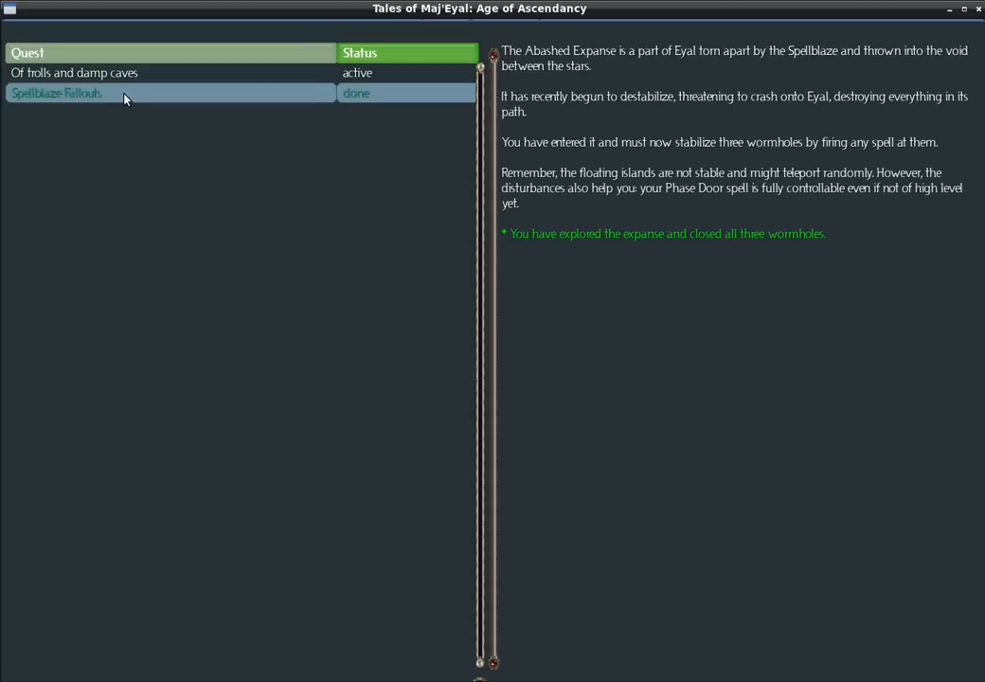
pyautogui.moveTo(254, 94)
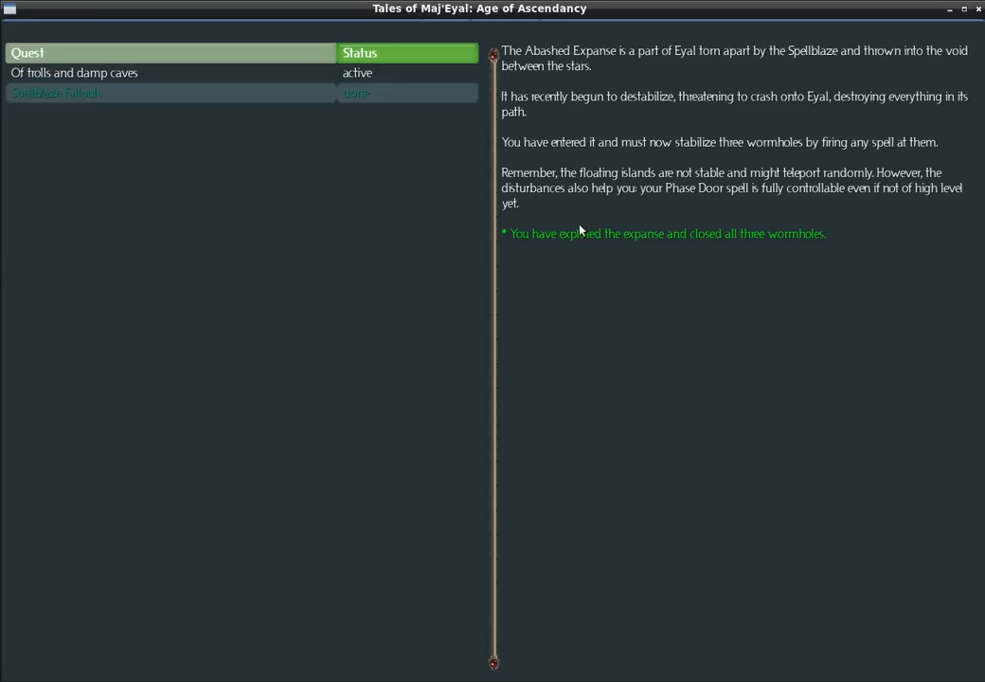
pyautogui.moveTo(810, 236)
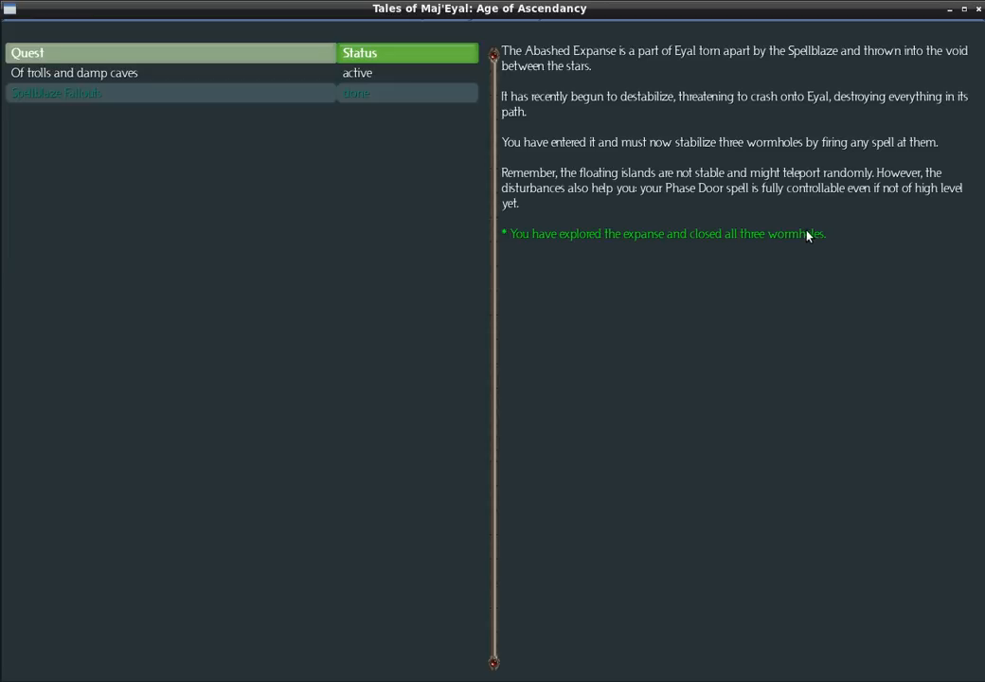
pyautogui.moveTo(823, 246)
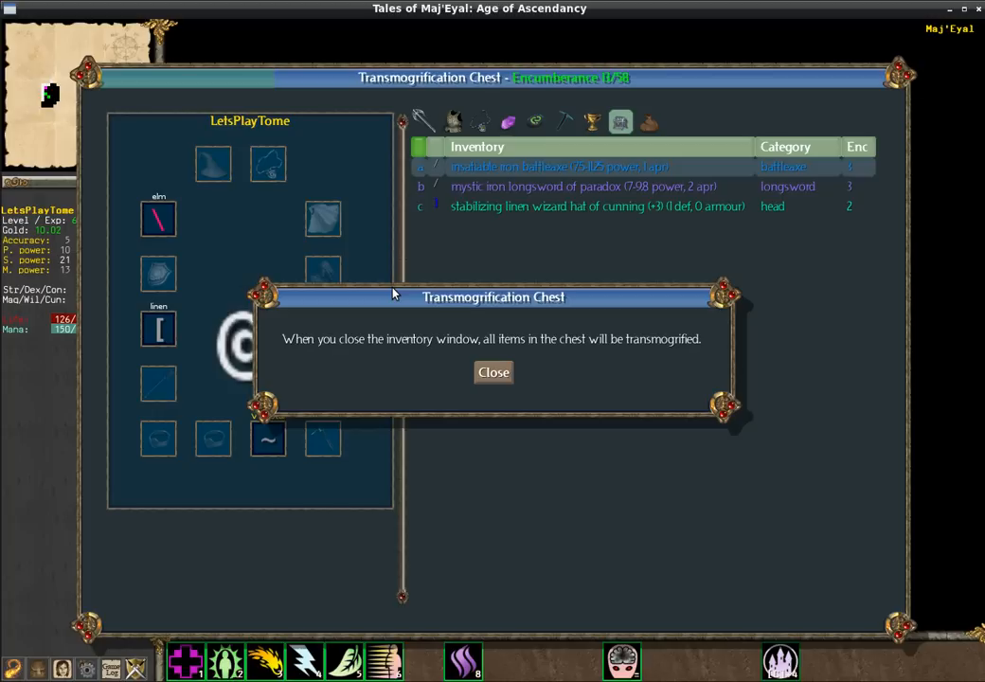
pyautogui.moveTo(512, 379)
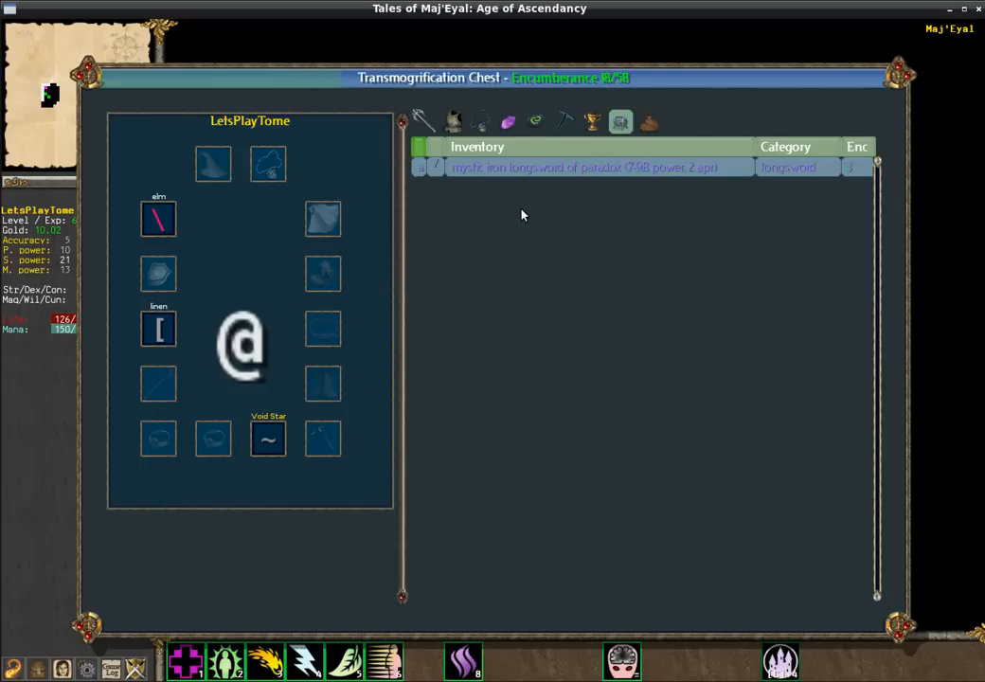
pyautogui.moveTo(619, 121)
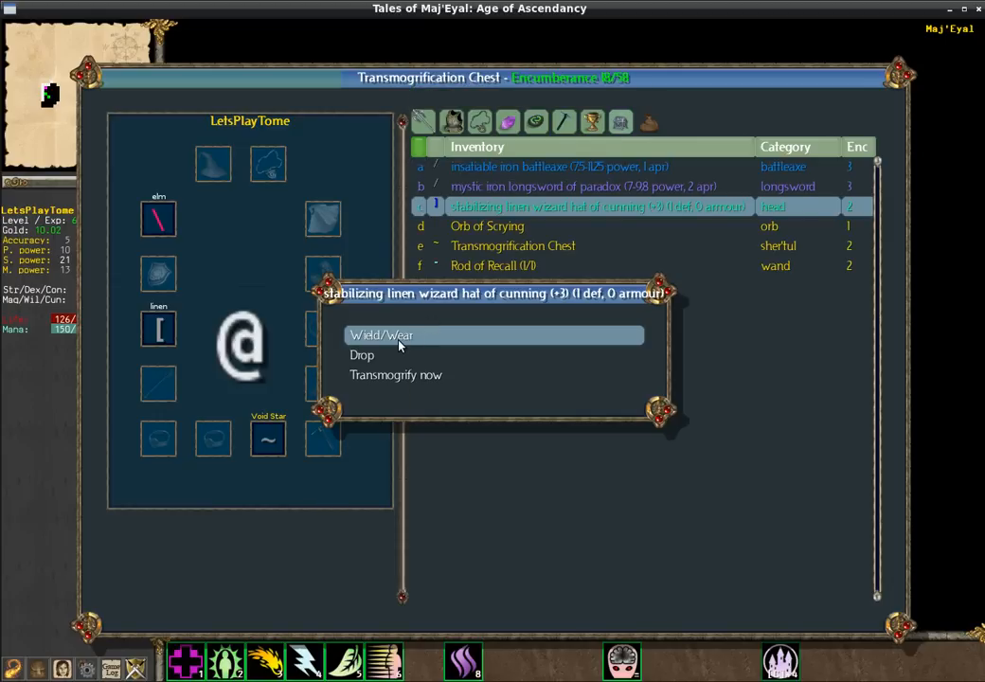
# Wear the stabilizing linen wizard hat of cunning as headgear
pyautogui.click(380, 333)
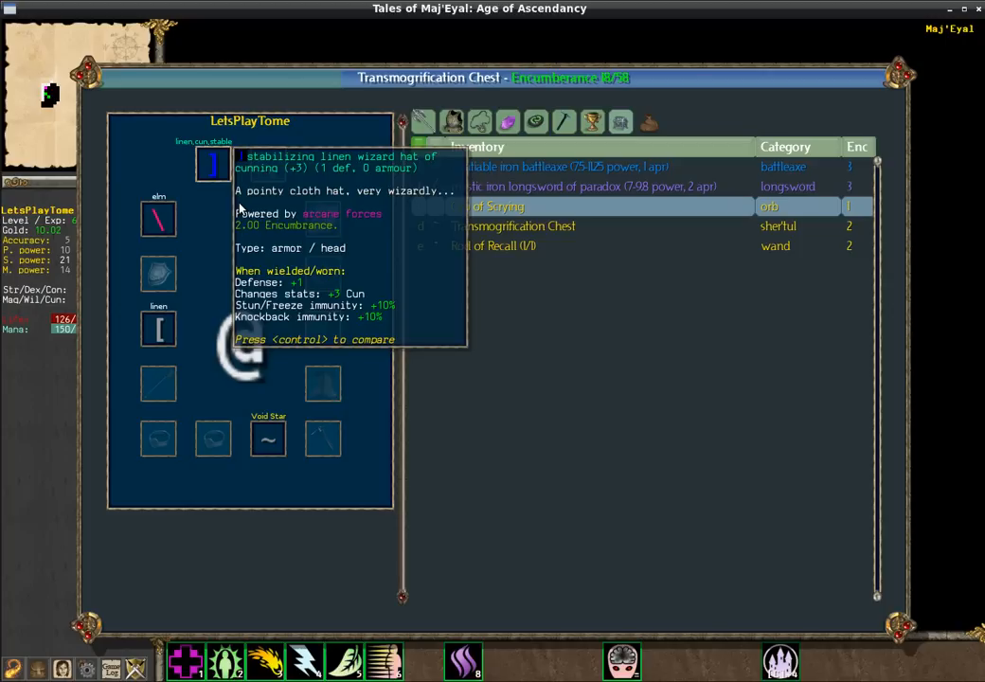
pyautogui.moveTo(216, 180)
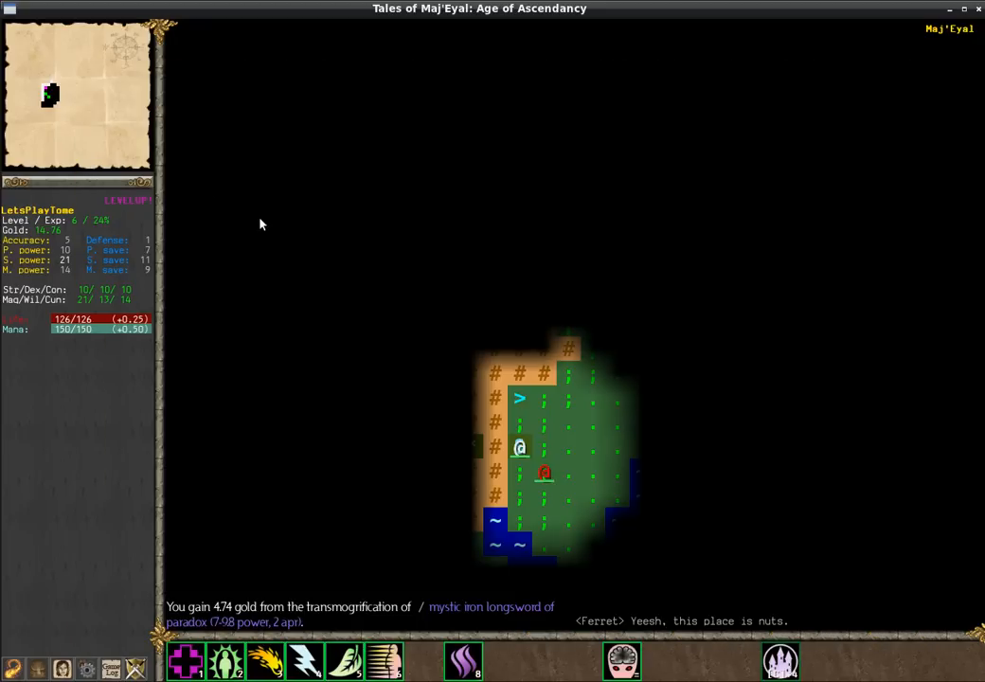
pyautogui.moveTo(506, 341)
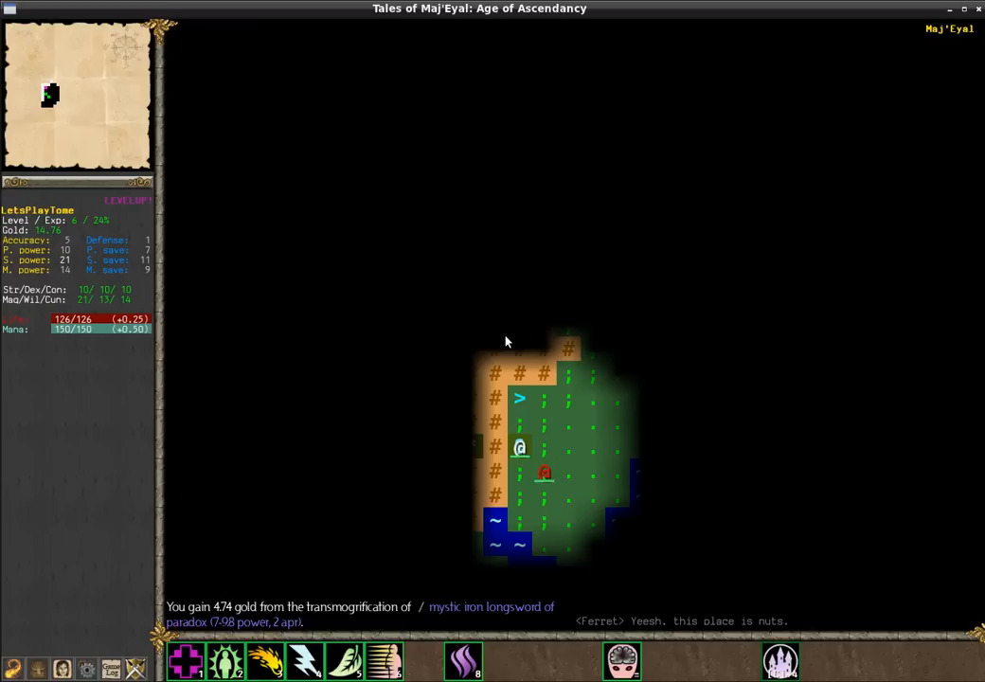